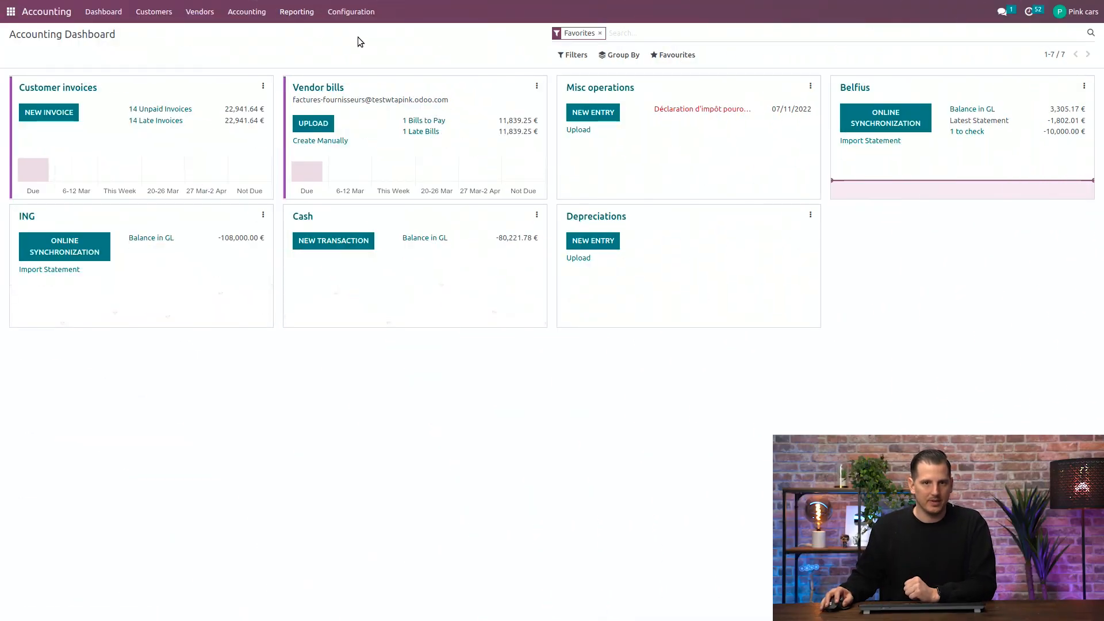
Step: Bring up the Reporting menu listing the available accounting reports
left_click(296, 11)
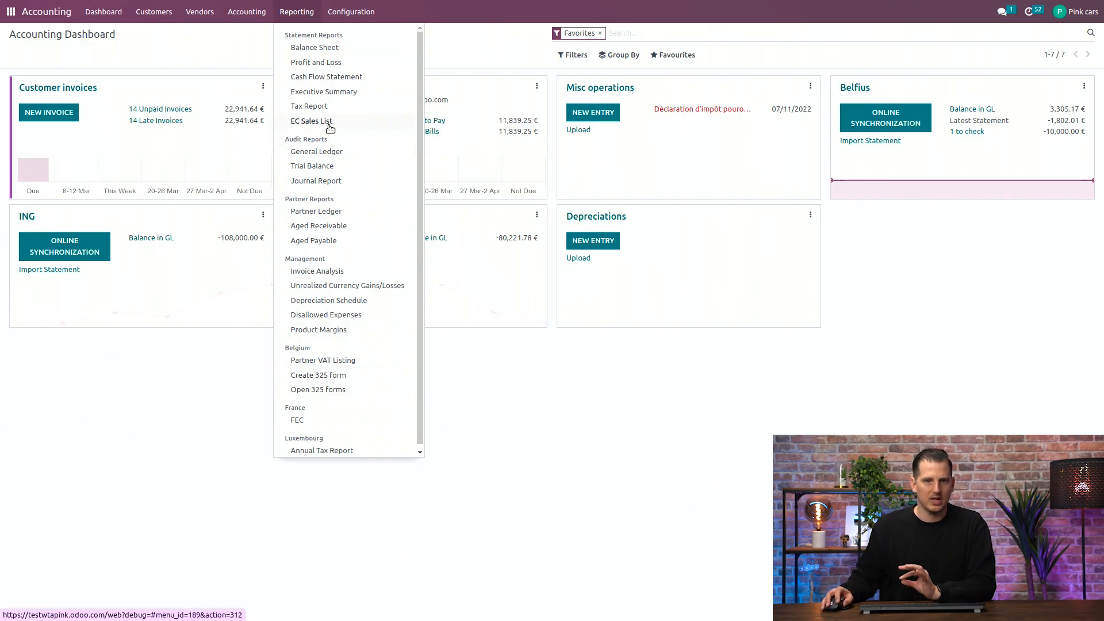
mouse_move(316, 181)
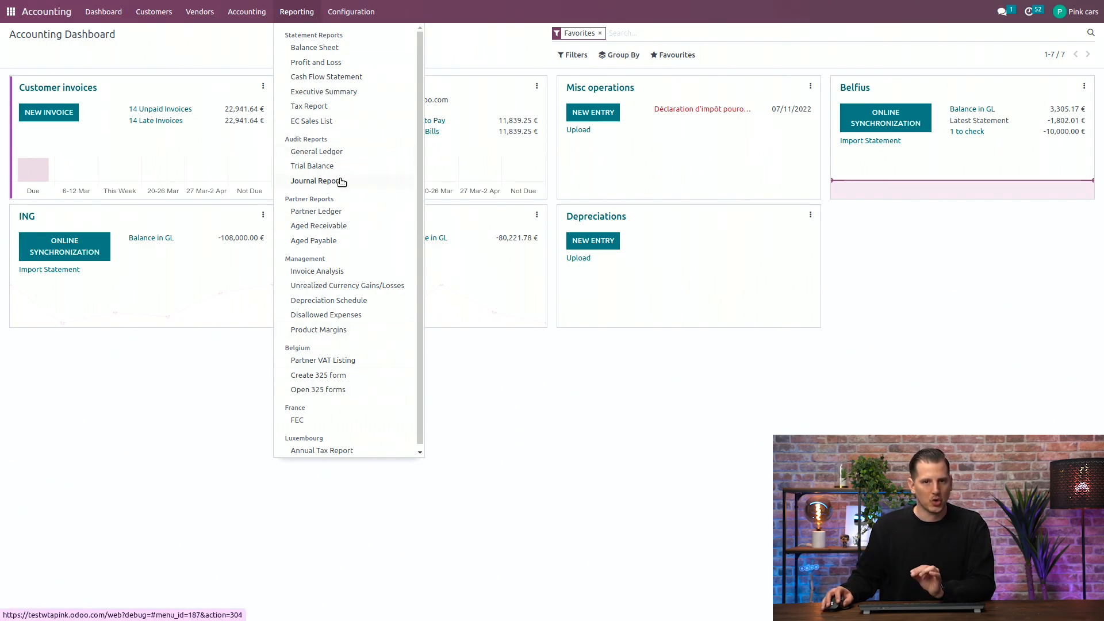
Step: Show the Journal Report for Last Financial Year with the Customer invoices (FAC) journal unfolded
left_click(317, 181)
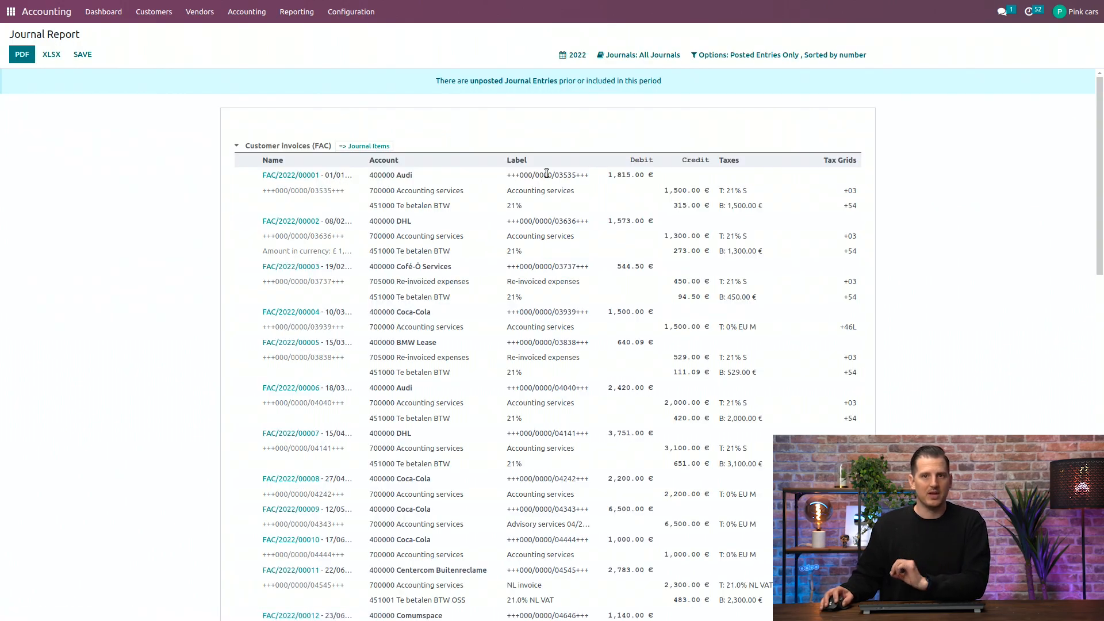
left_click(571, 54)
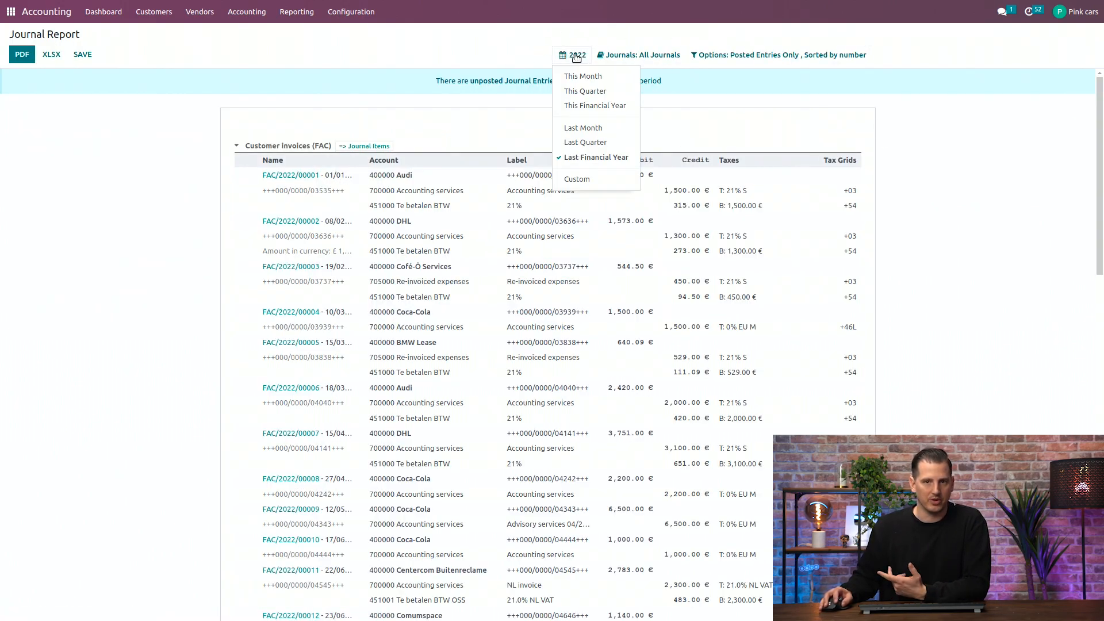
mouse_move(593, 158)
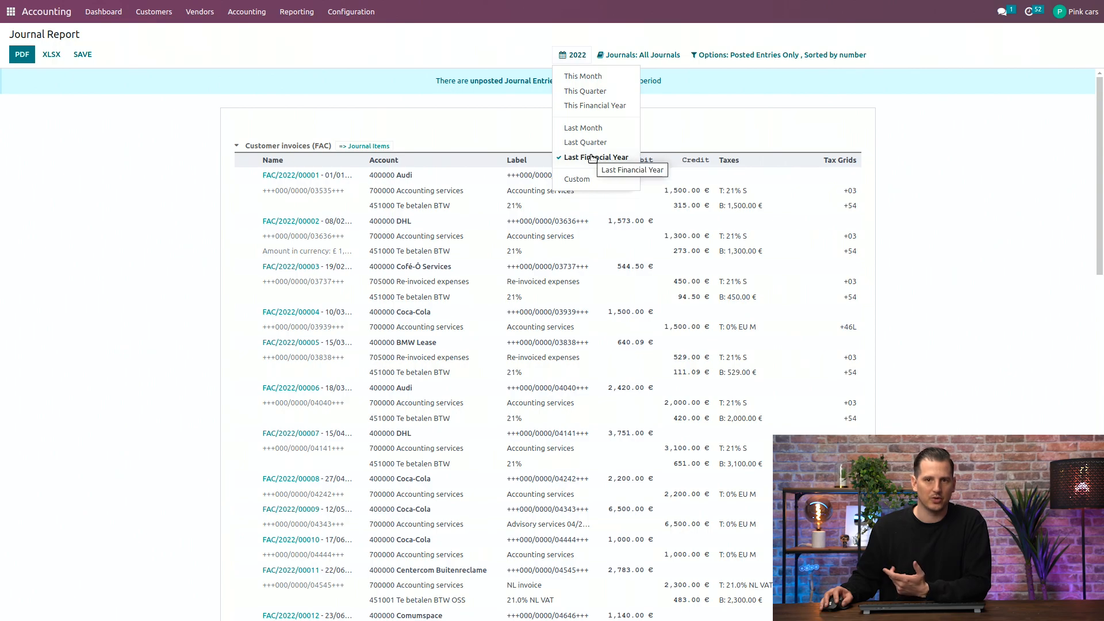
left_click(642, 55)
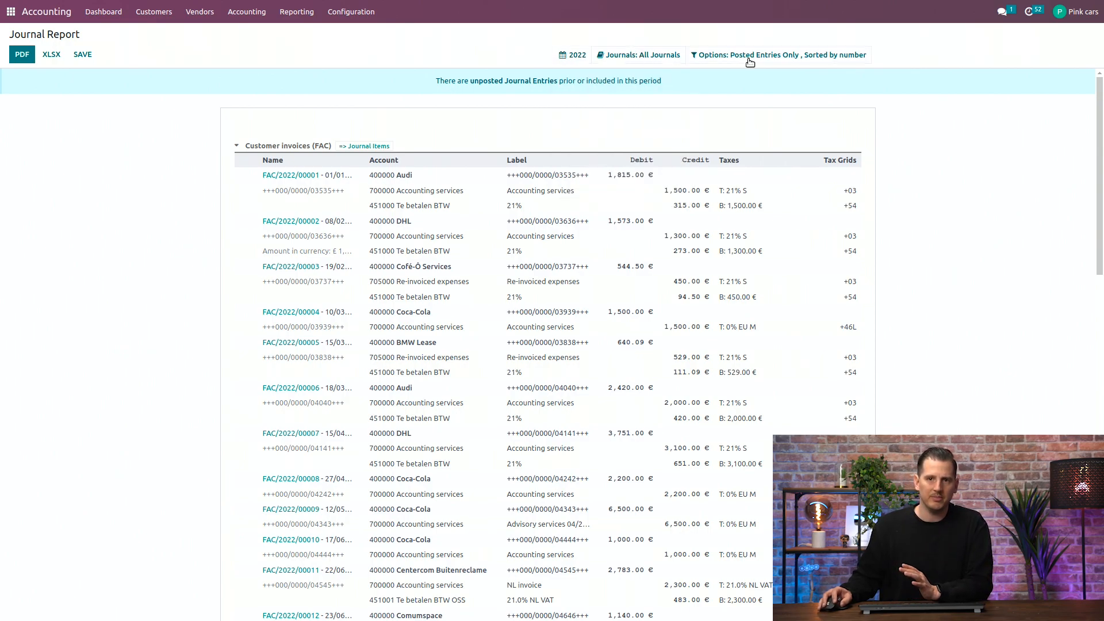
left_click(778, 55)
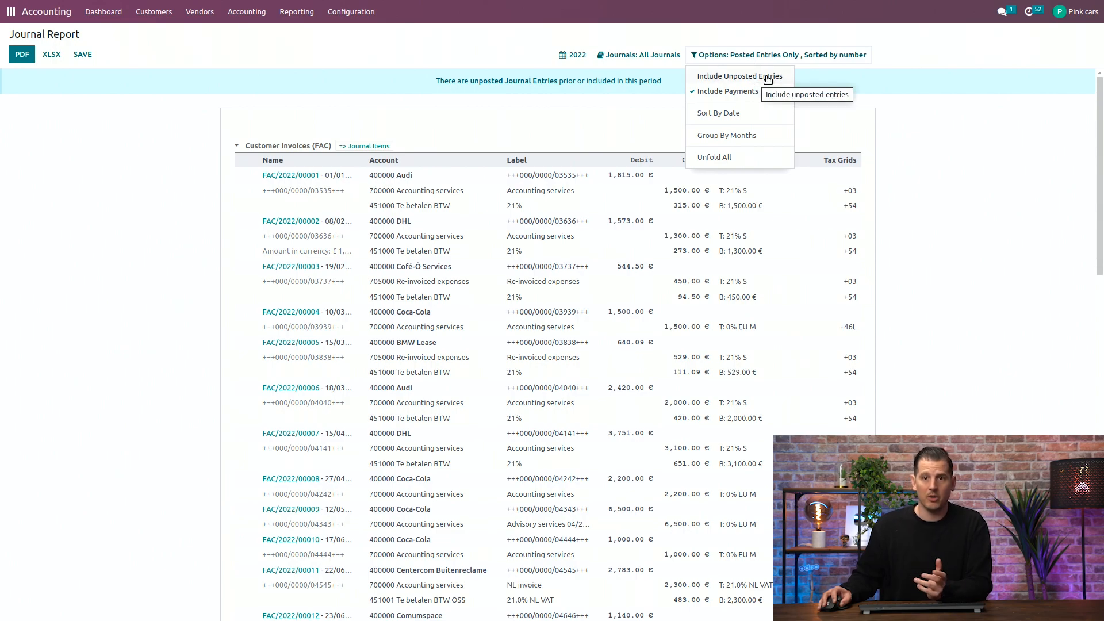
mouse_move(209, 152)
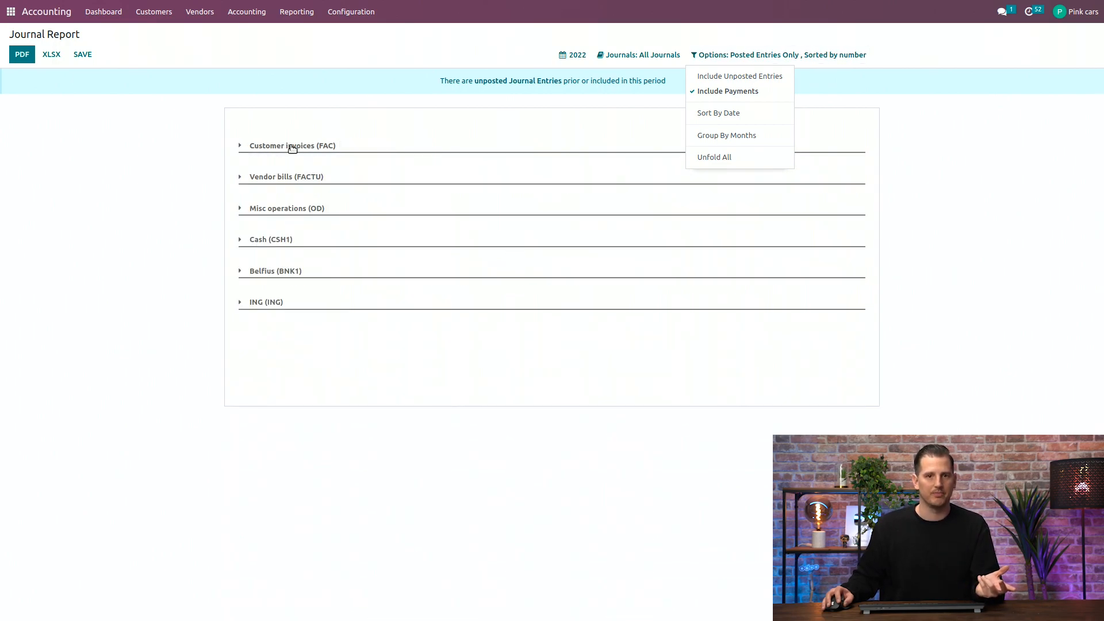
left_click(291, 146)
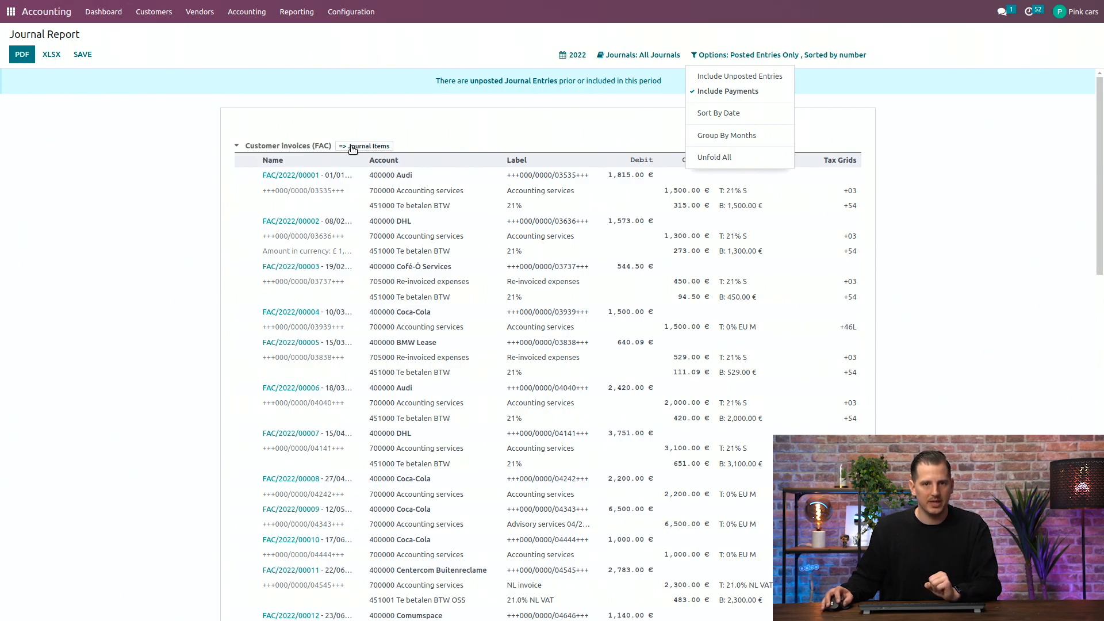
Step: Show the Customer invoices journal items filtered to class 7 and select all ten lines
left_click(370, 146)
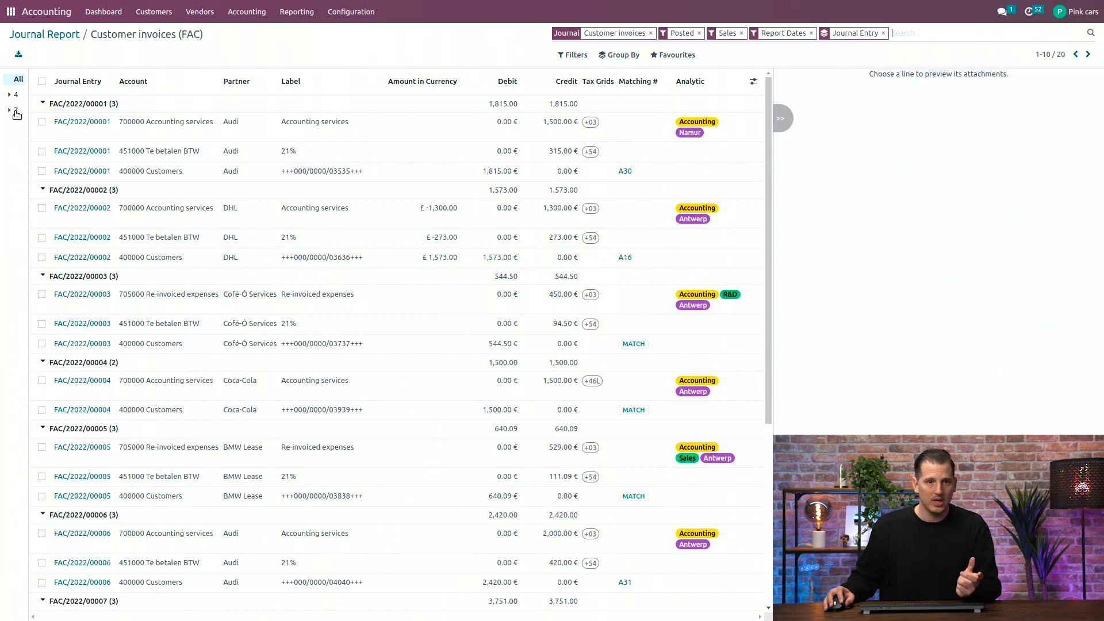
left_click(17, 114)
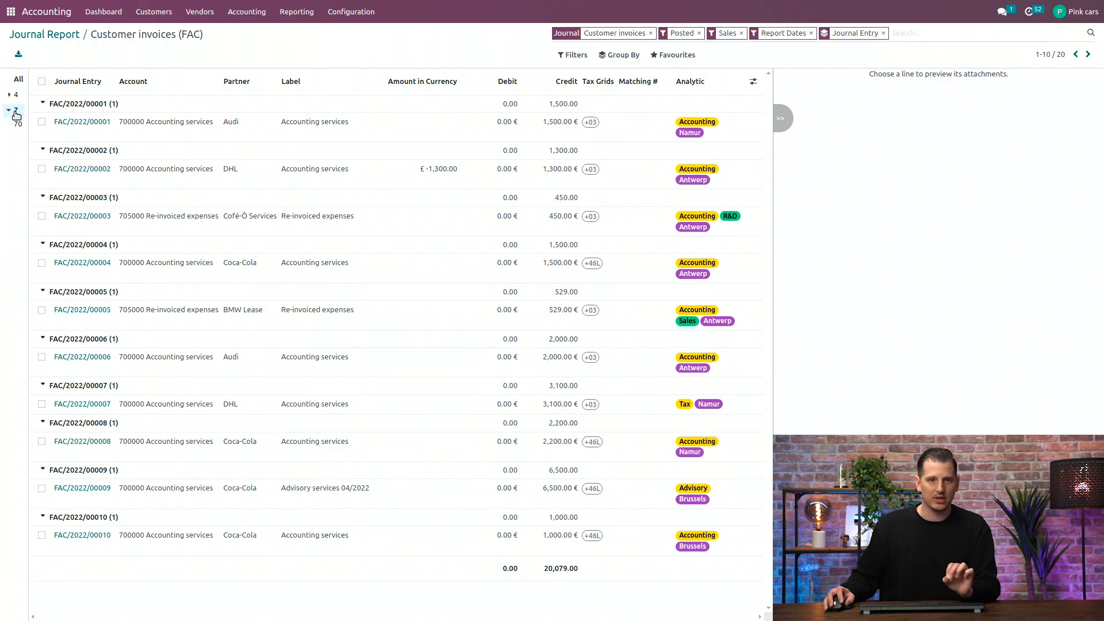
left_click(41, 81)
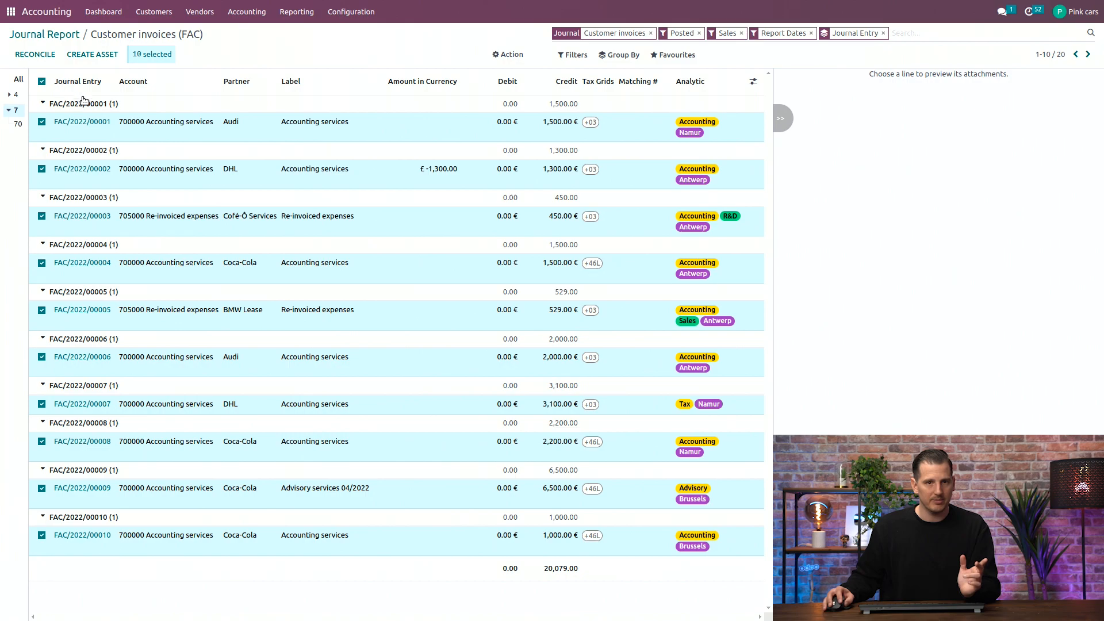
Step: Bulk-edit their account to 701000 Ventes en Belgique (produits finis) and answer the confirmation
left_click(166, 121)
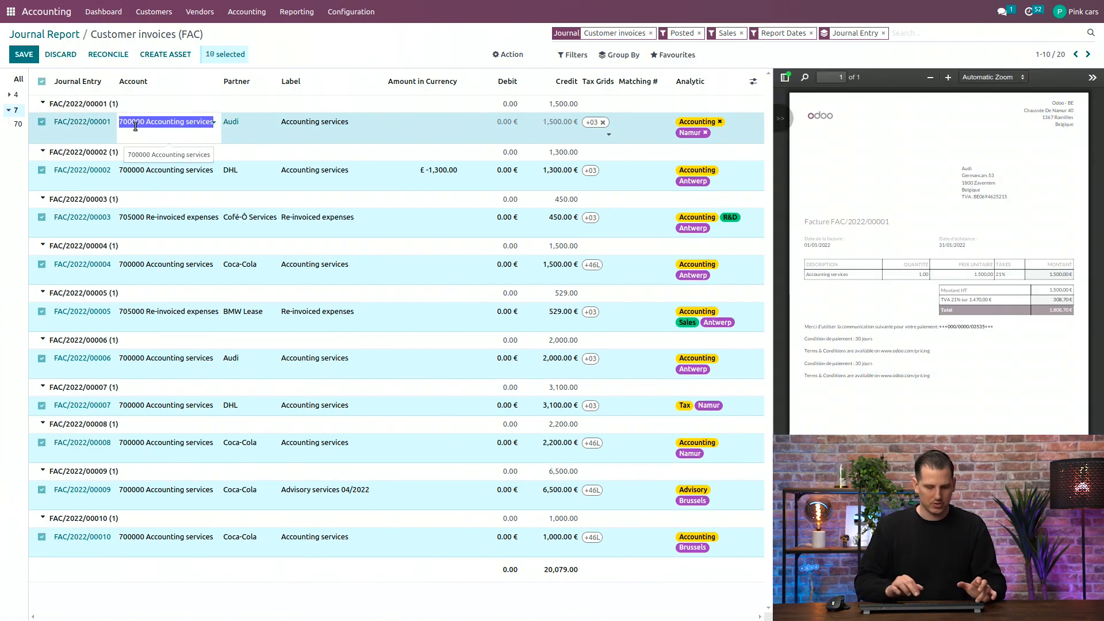
type("70")
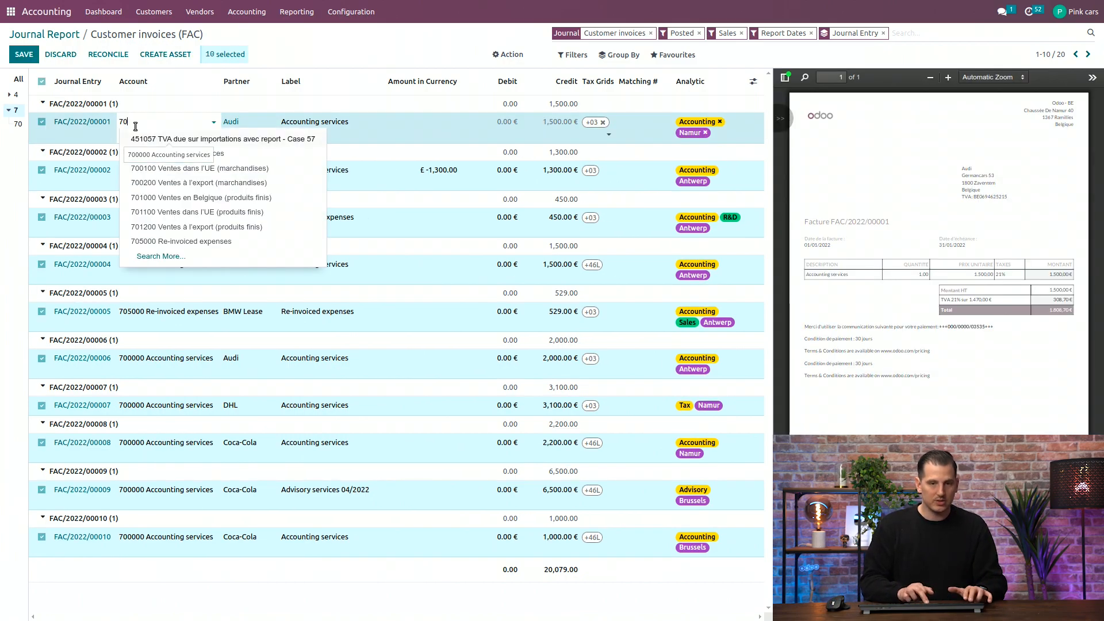
left_click(200, 196)
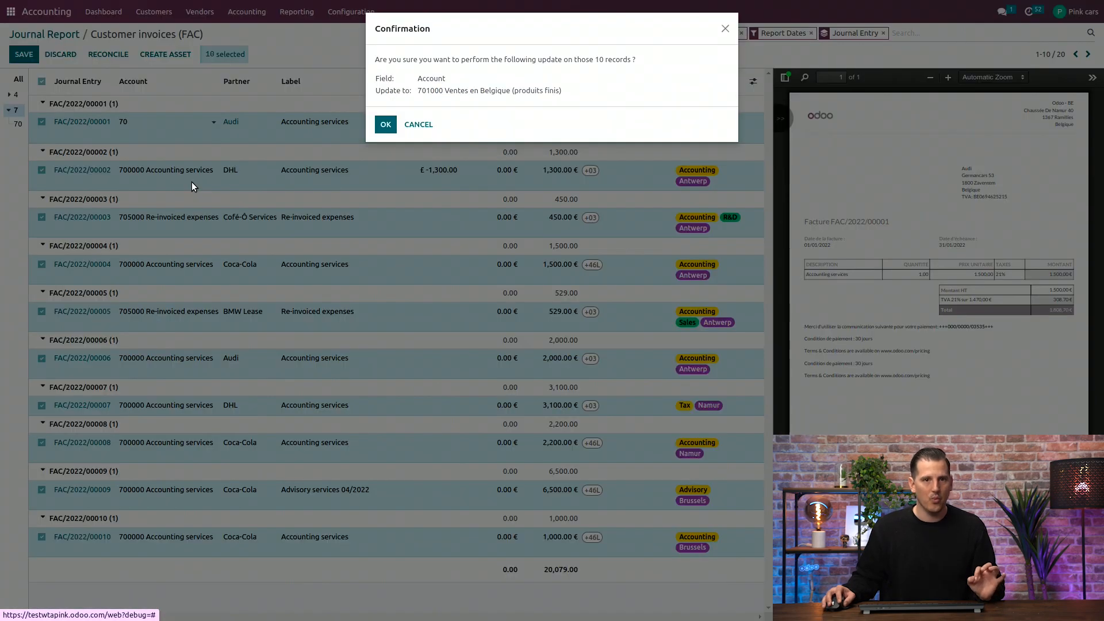
left_click(385, 125)
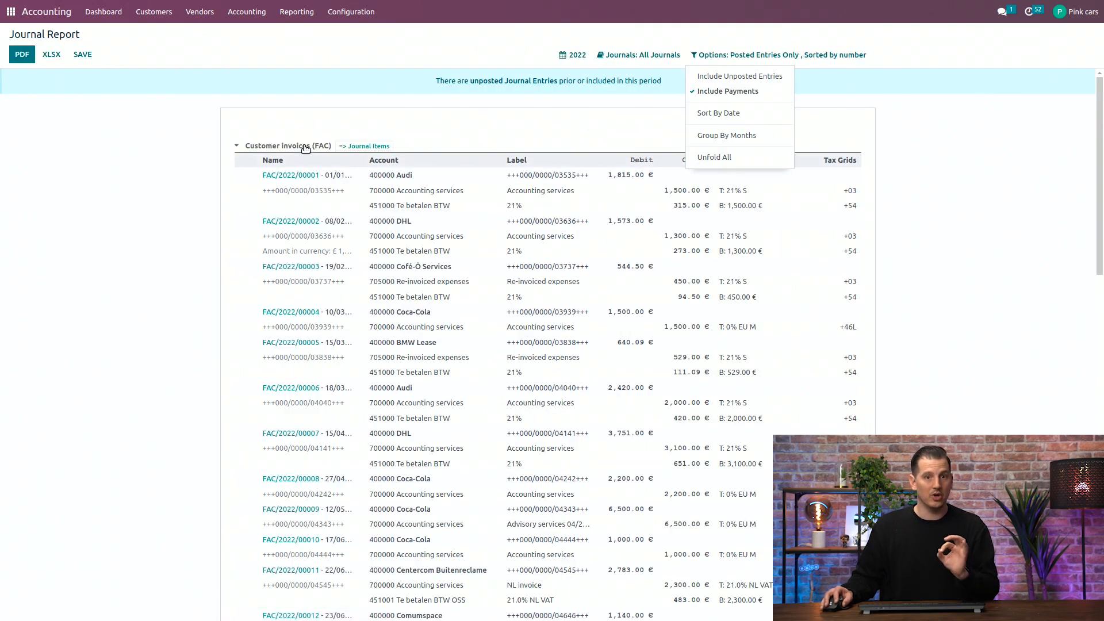
Step: Fold Customer invoices and launch the Impacted Tax Grids audit from the tax summary
left_click(237, 146)
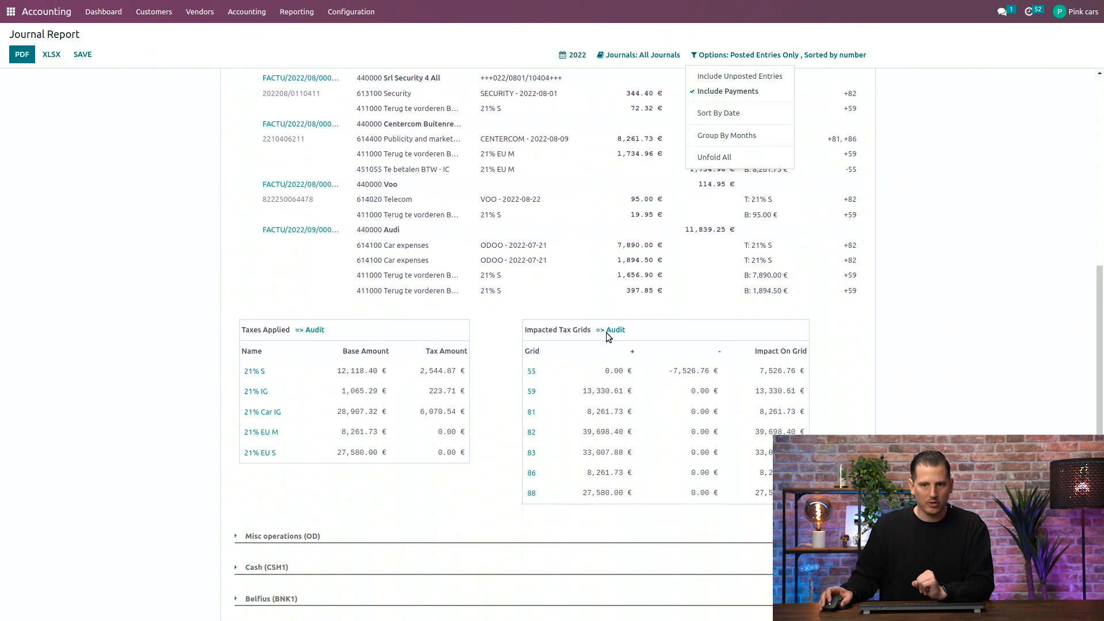
scroll("down", 3)
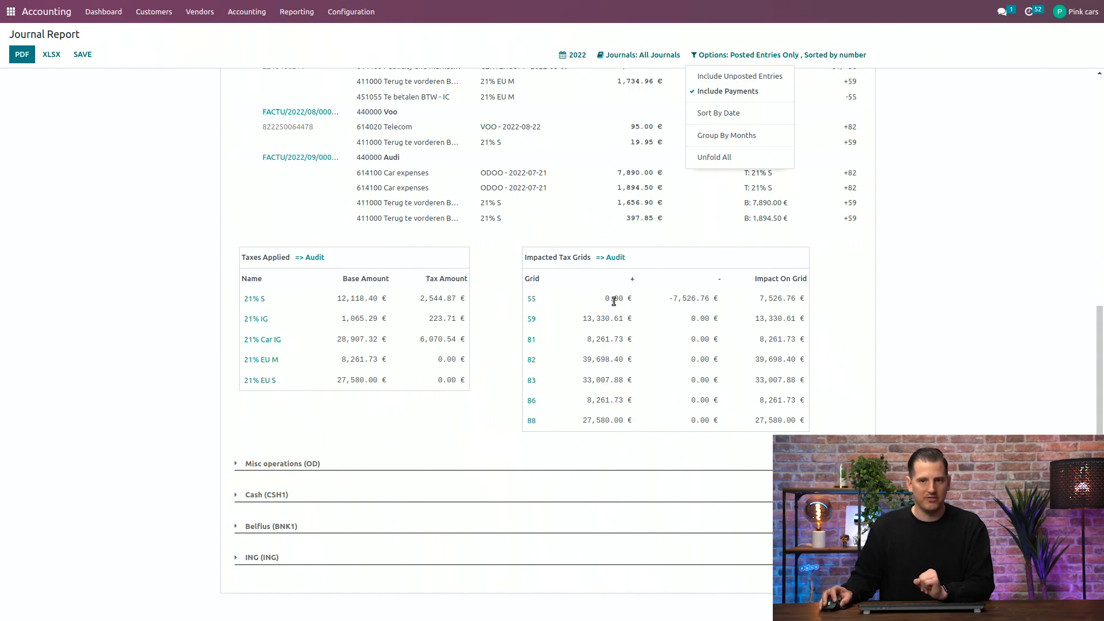
left_click(608, 256)
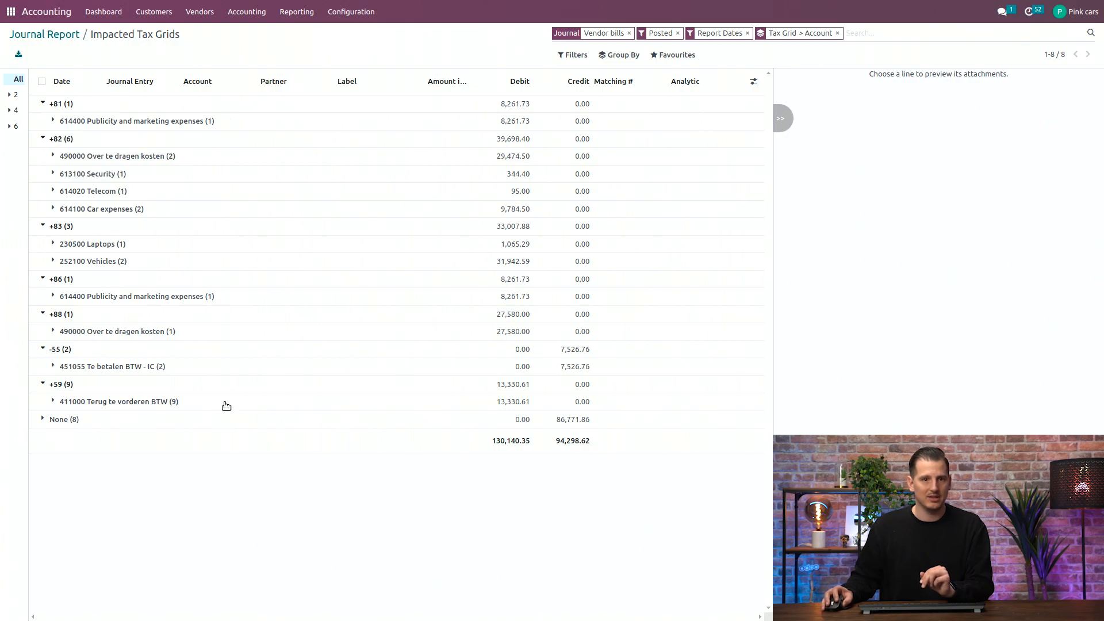
Step: Expand 613100 Security, preview the Security 4 All bill FACTU/2022/08/0002, and bring up the reports list
left_click(92, 174)
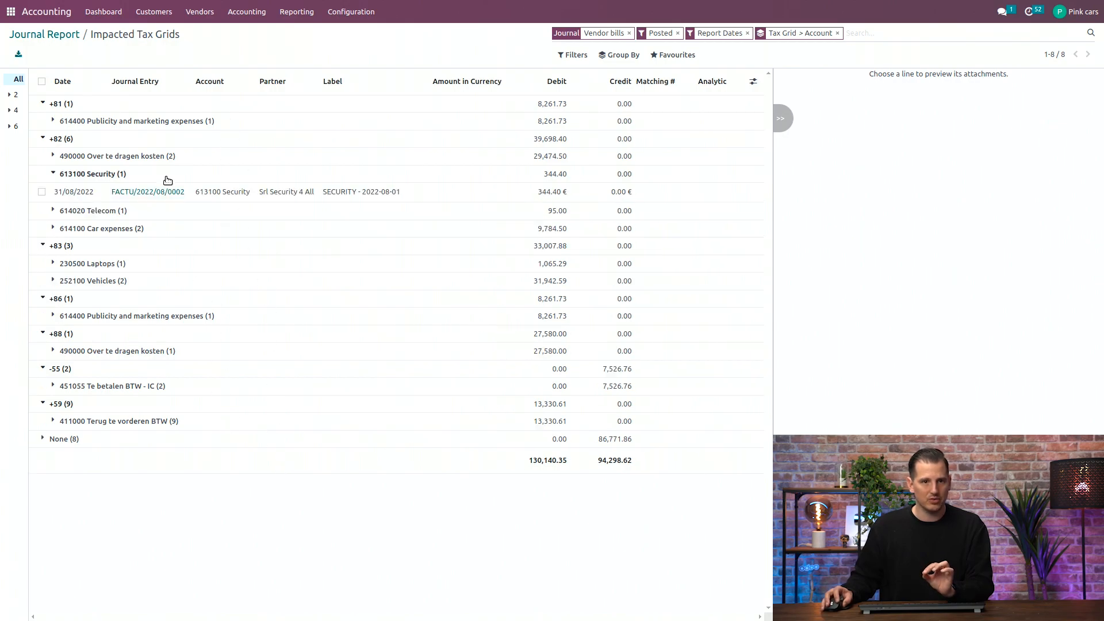
left_click(149, 192)
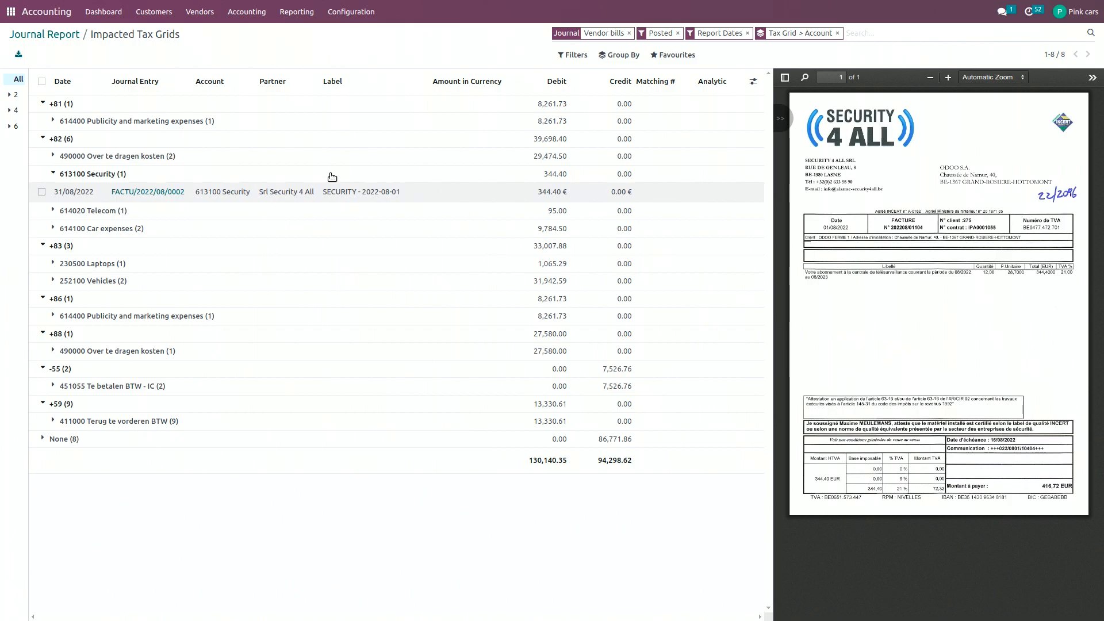
mouse_move(296, 11)
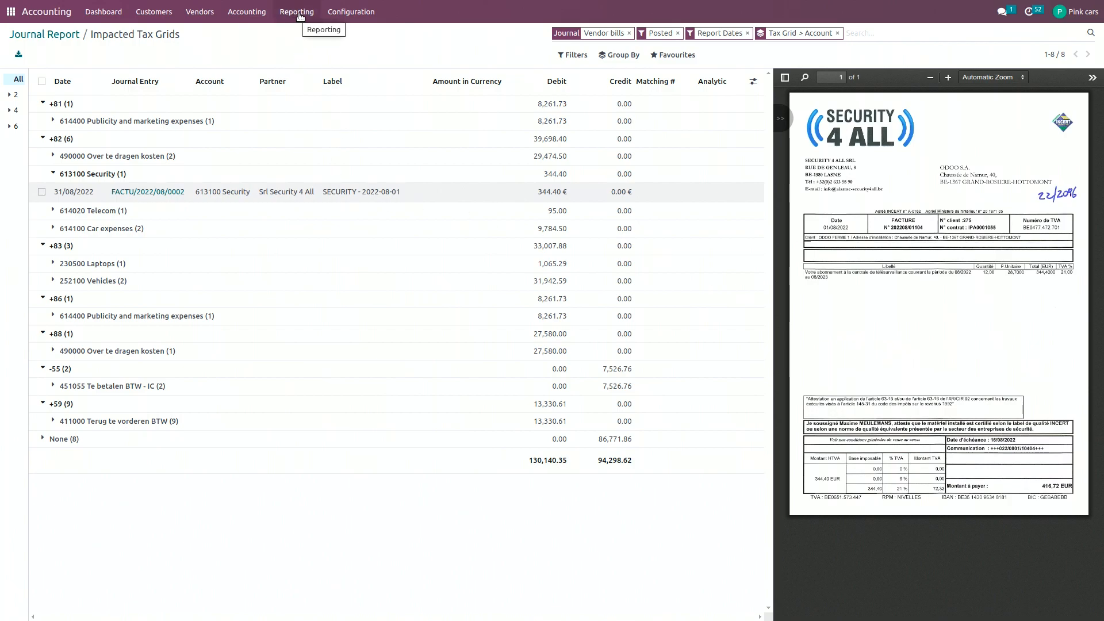
left_click(297, 11)
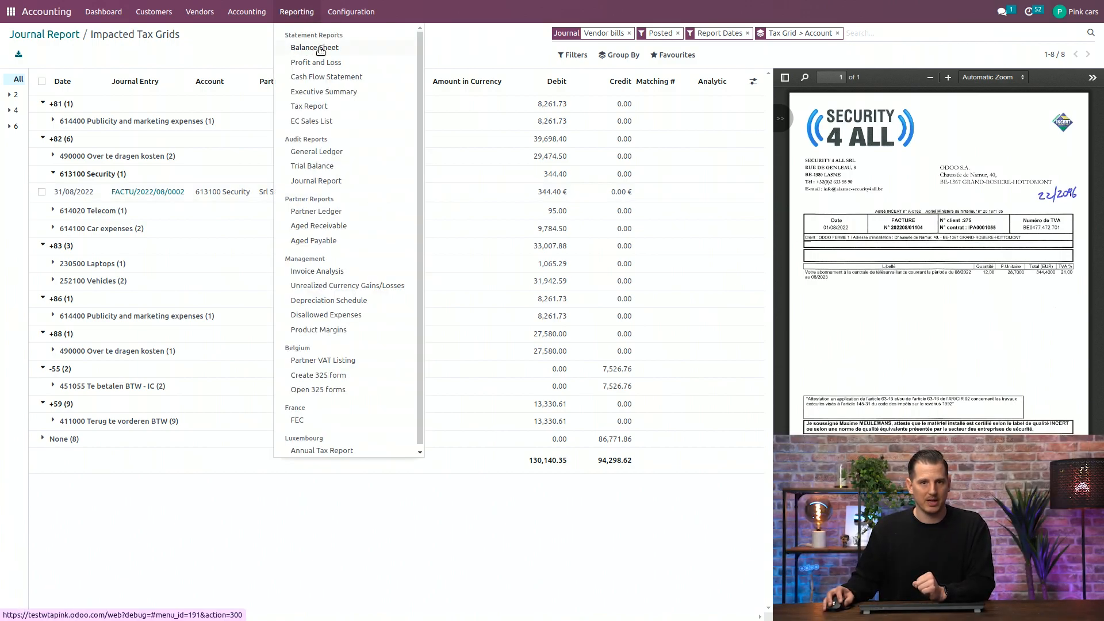
Step: Show the Balance Sheet, try the generic layout, then return to the Bilan (BE) layout
left_click(314, 47)
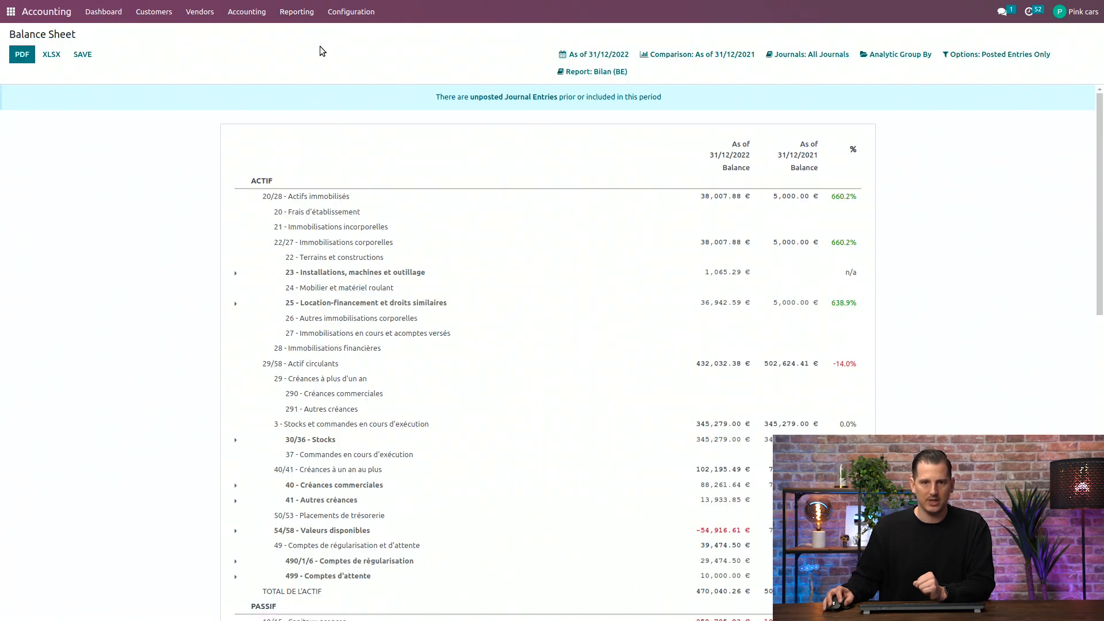
mouse_move(440, 95)
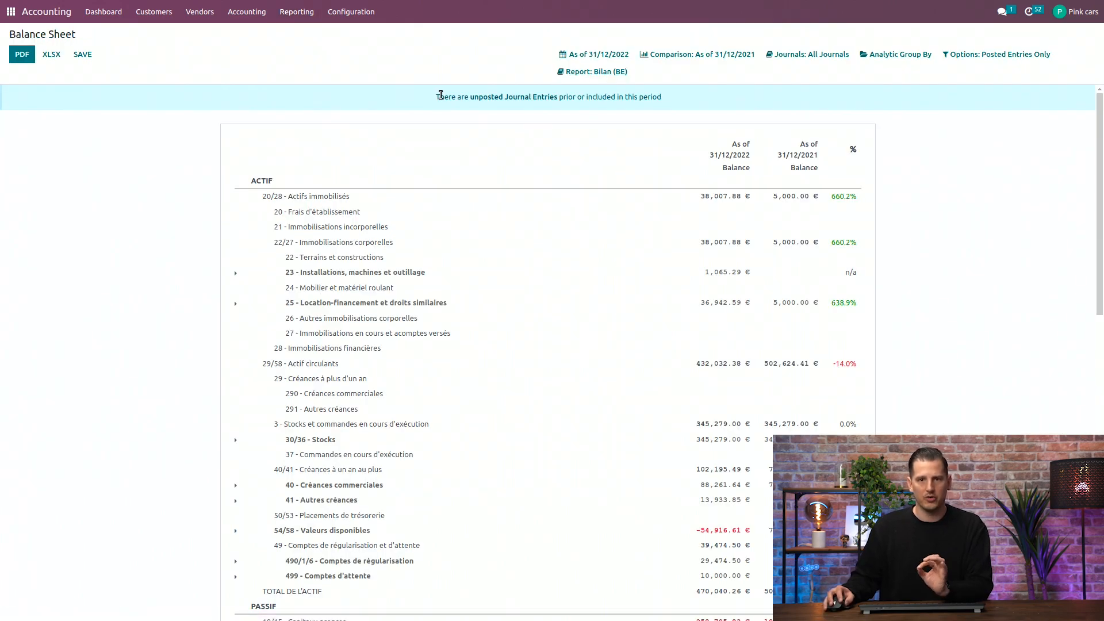
left_click(591, 71)
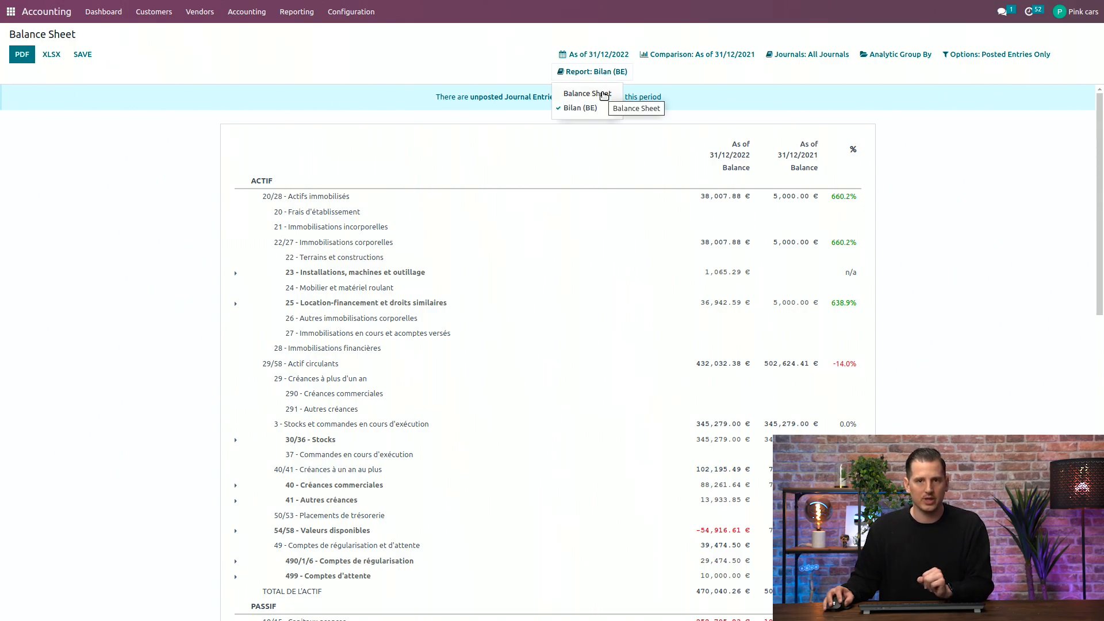
left_click(585, 94)
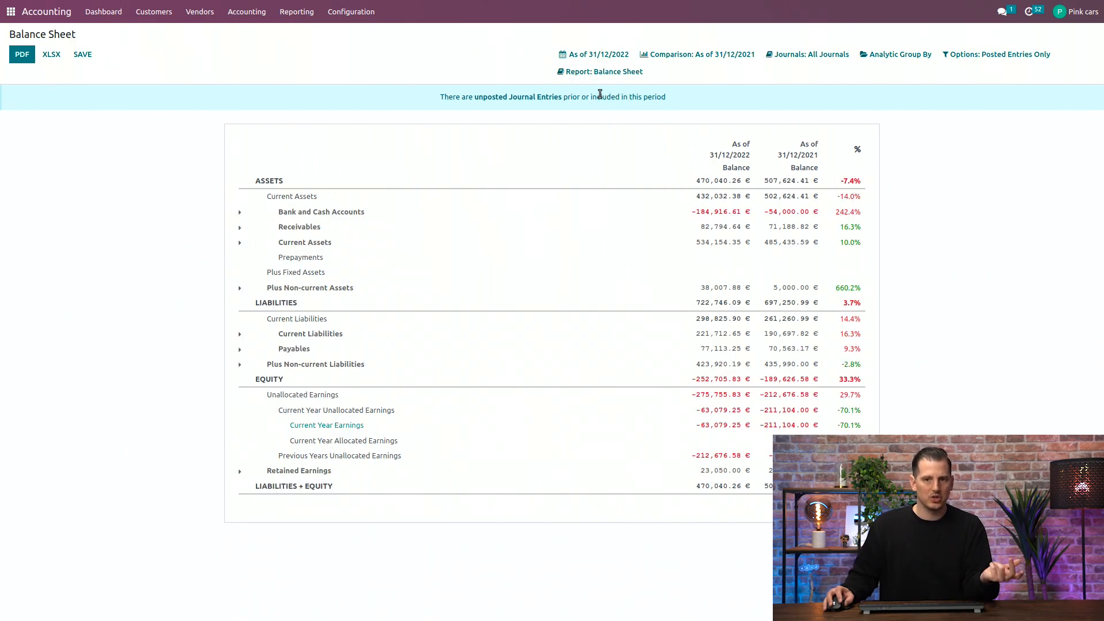
left_click(604, 71)
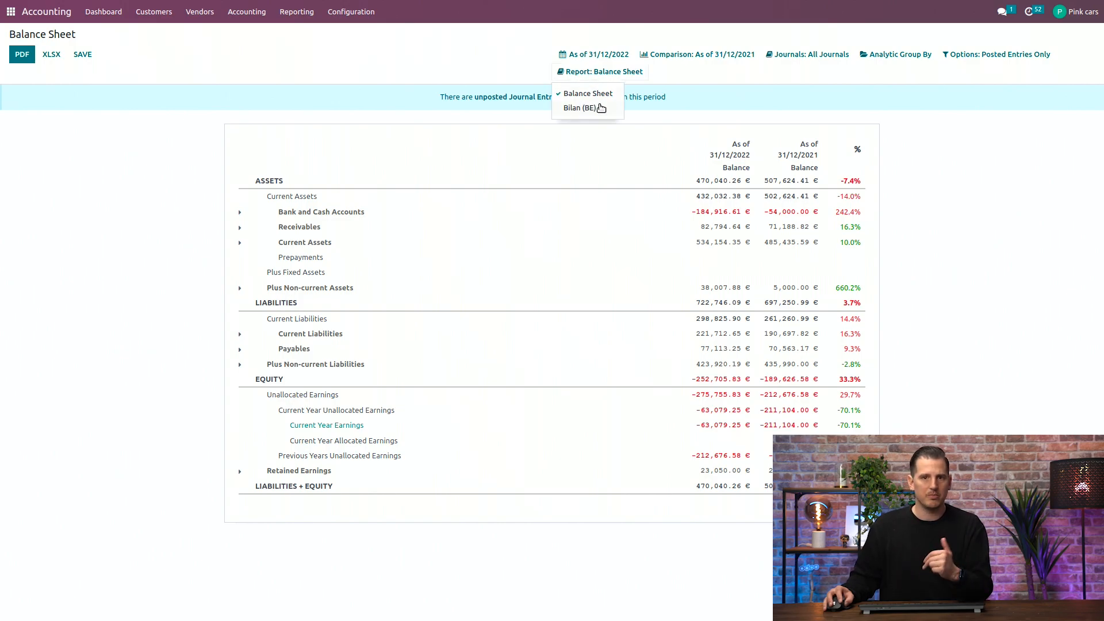
left_click(581, 108)
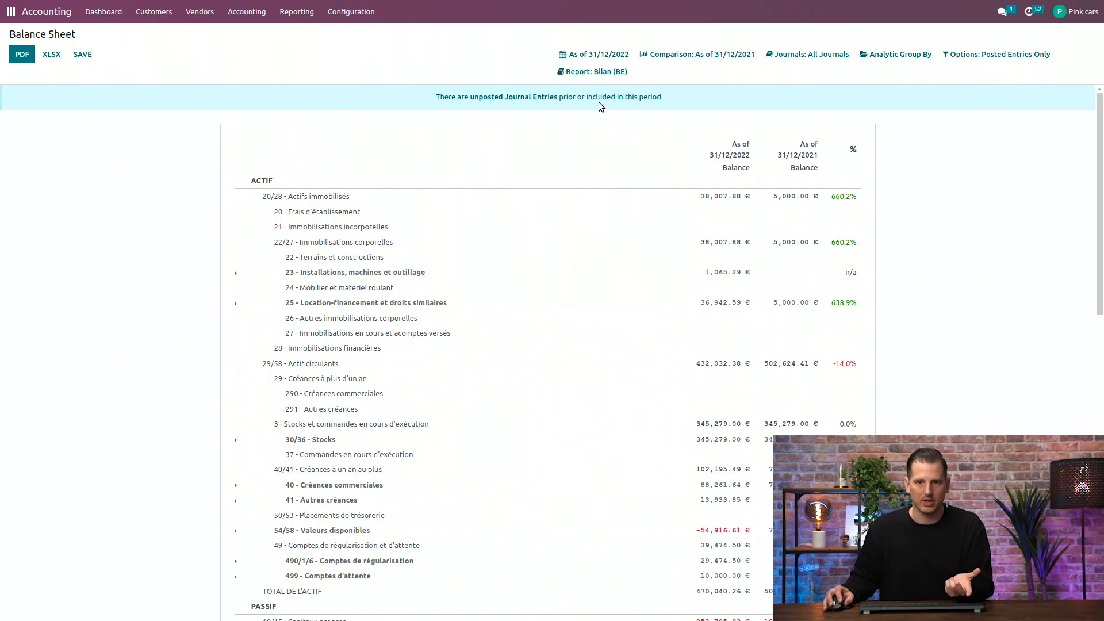
mouse_move(590, 111)
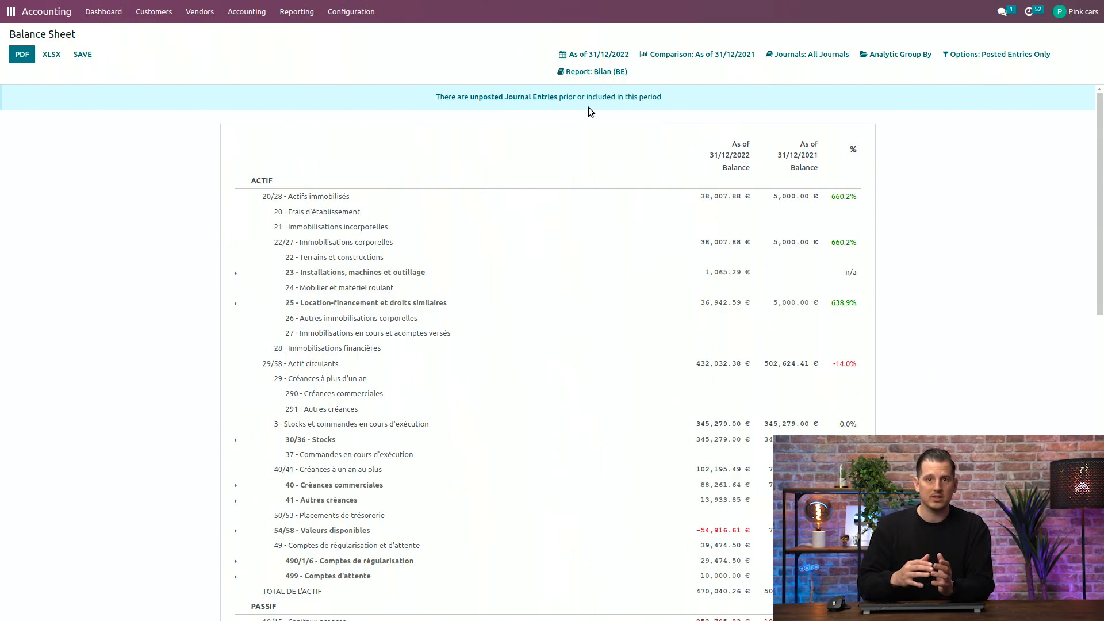
mouse_move(573, 114)
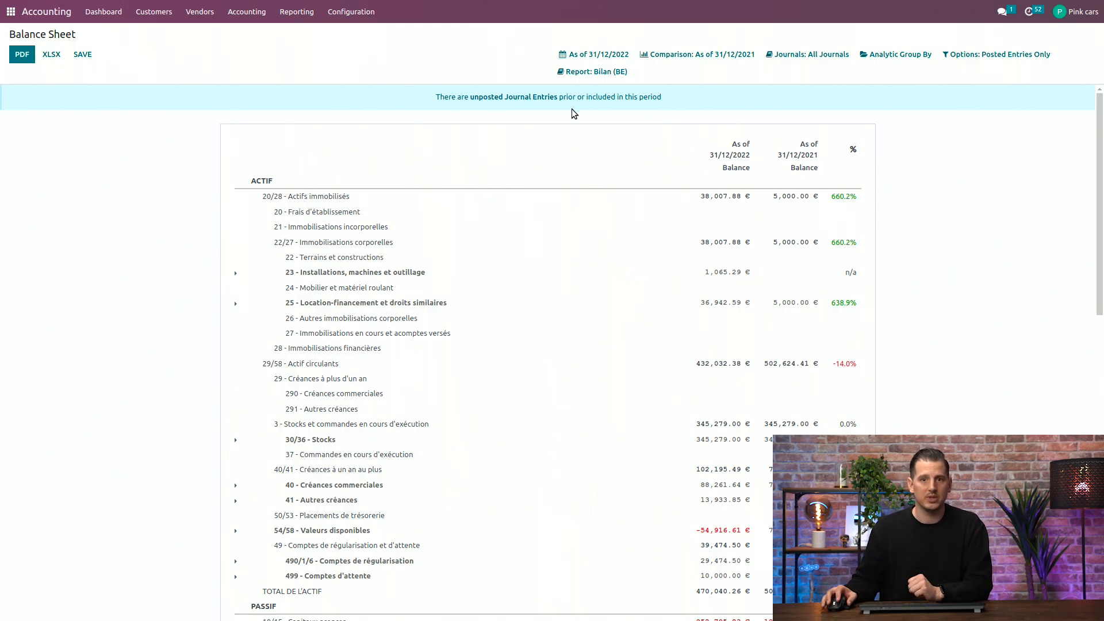
Step: Keep the Bilan (BE) variant and bring up the Comparison period choices
left_click(592, 71)
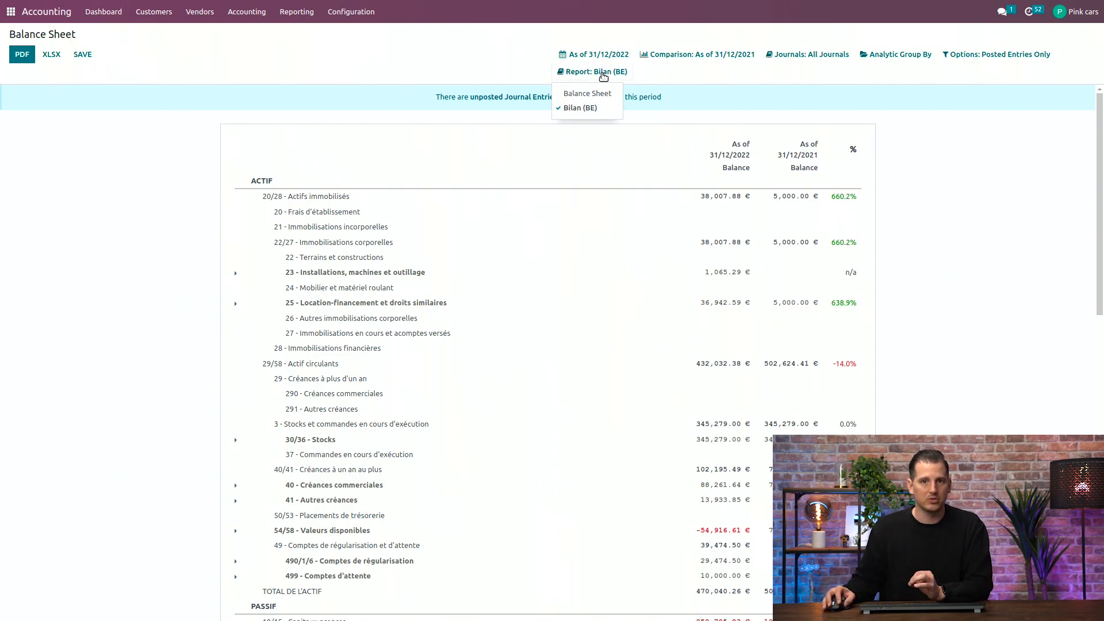
left_click(591, 71)
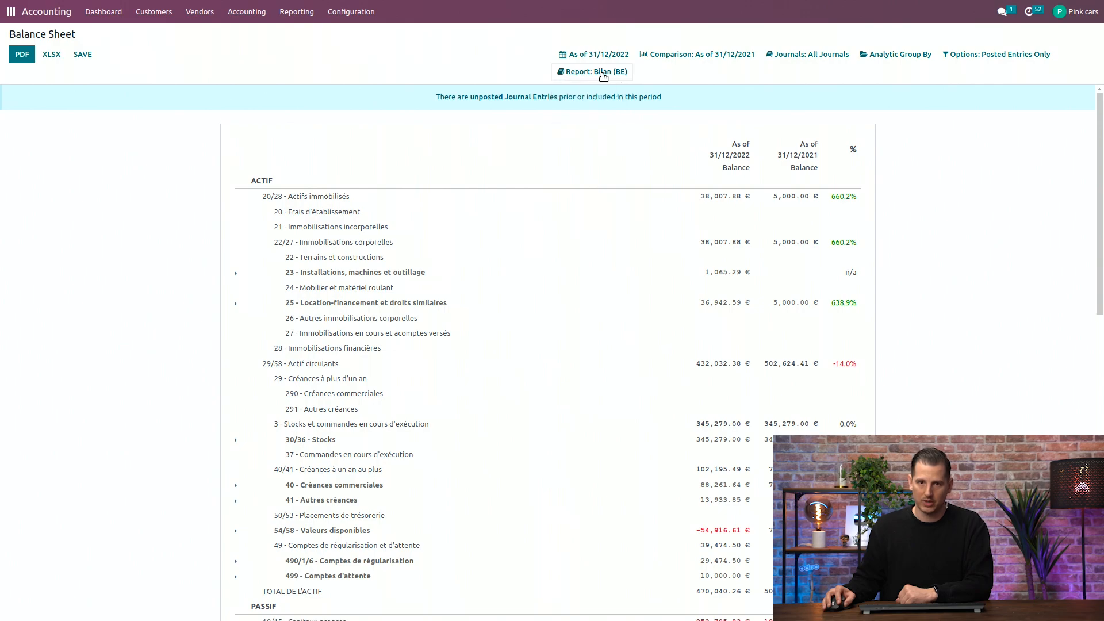
left_click(594, 54)
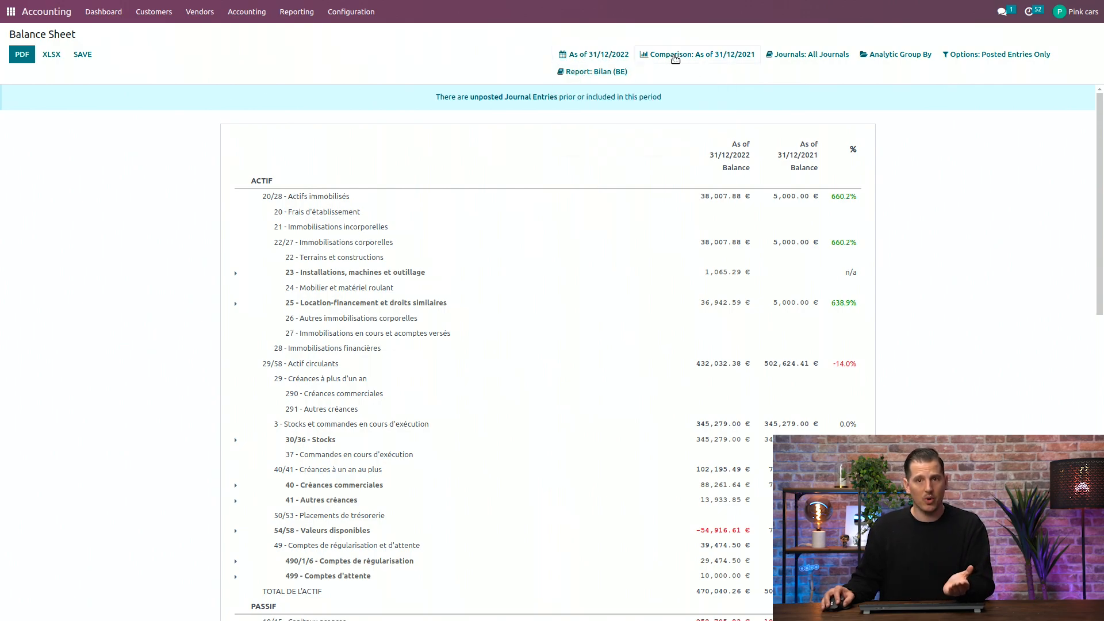
left_click(697, 54)
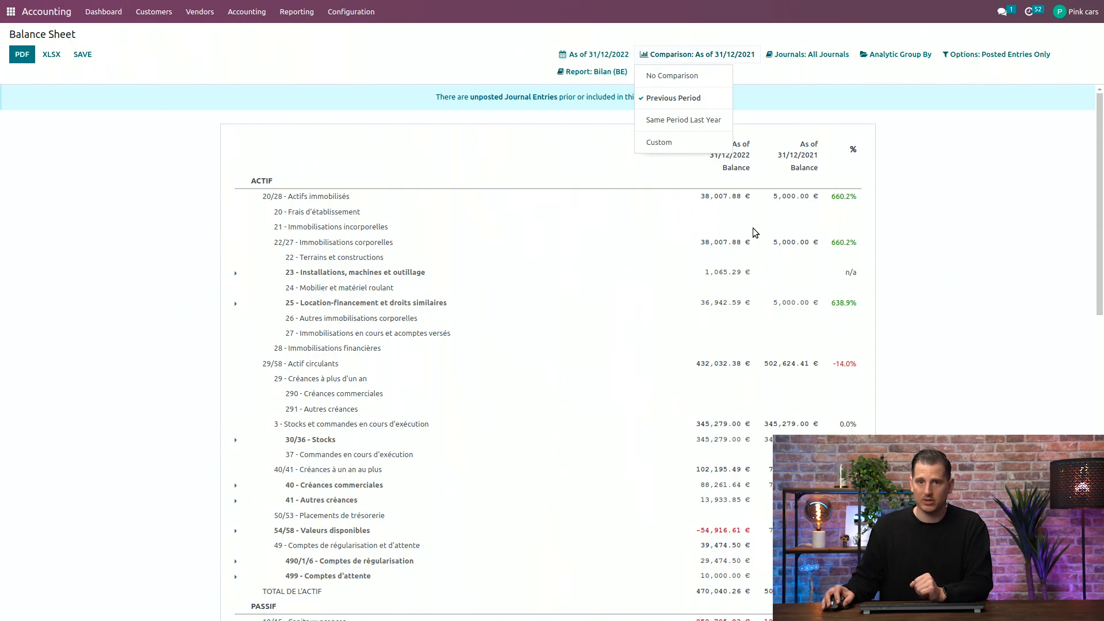
Step: Set No Comparison, briefly limit to the Belfius journal then all journals, and show Analytic Group By
left_click(674, 96)
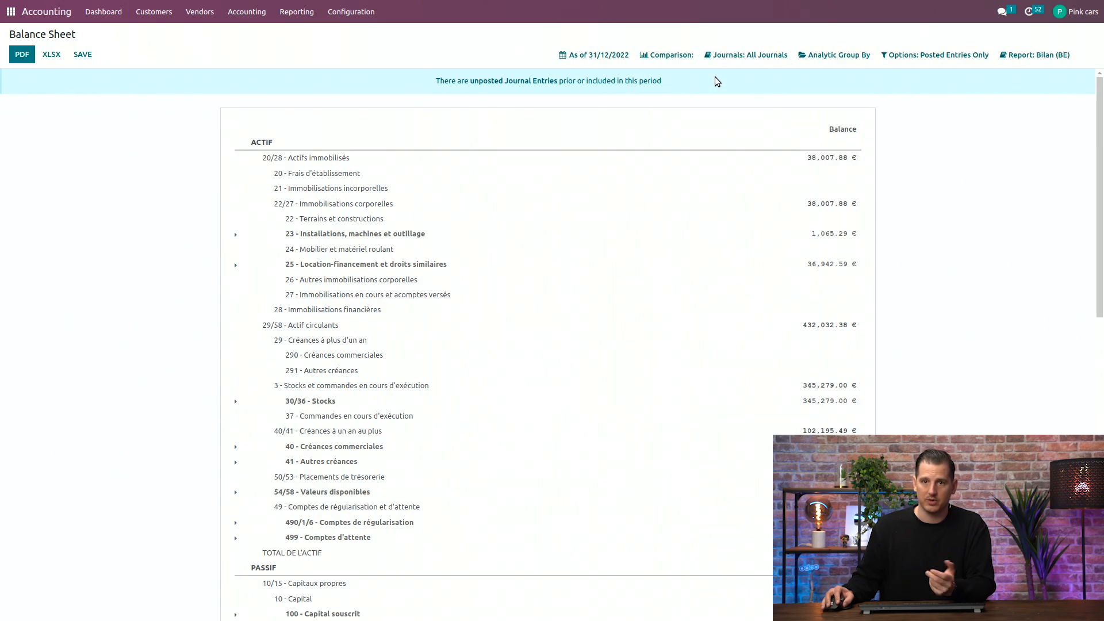
left_click(745, 54)
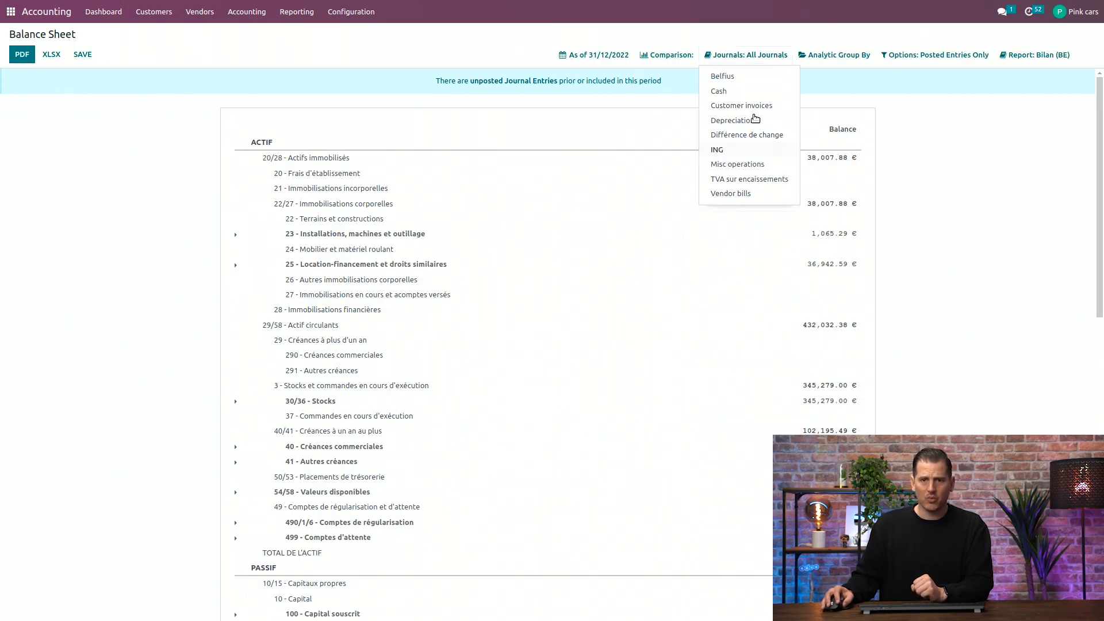
mouse_move(722, 76)
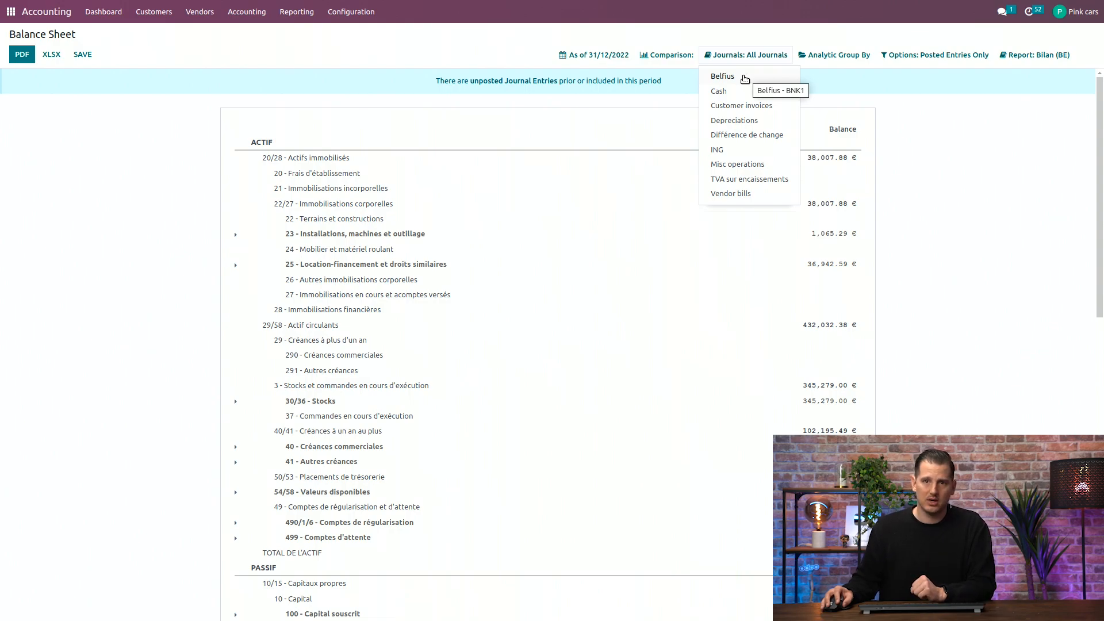
left_click(722, 76)
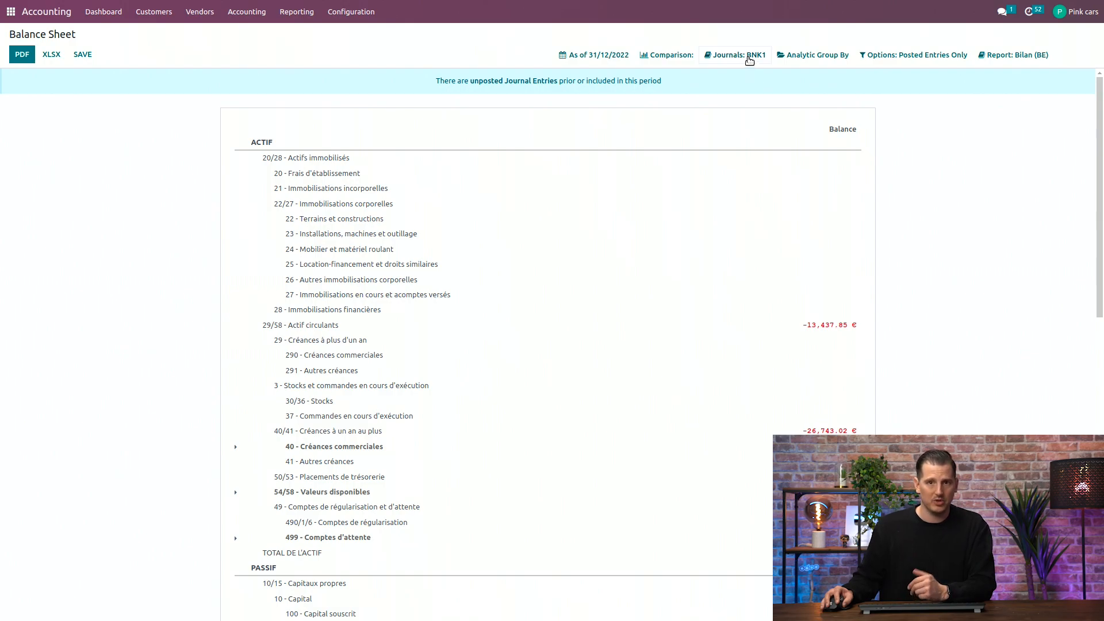
left_click(733, 54)
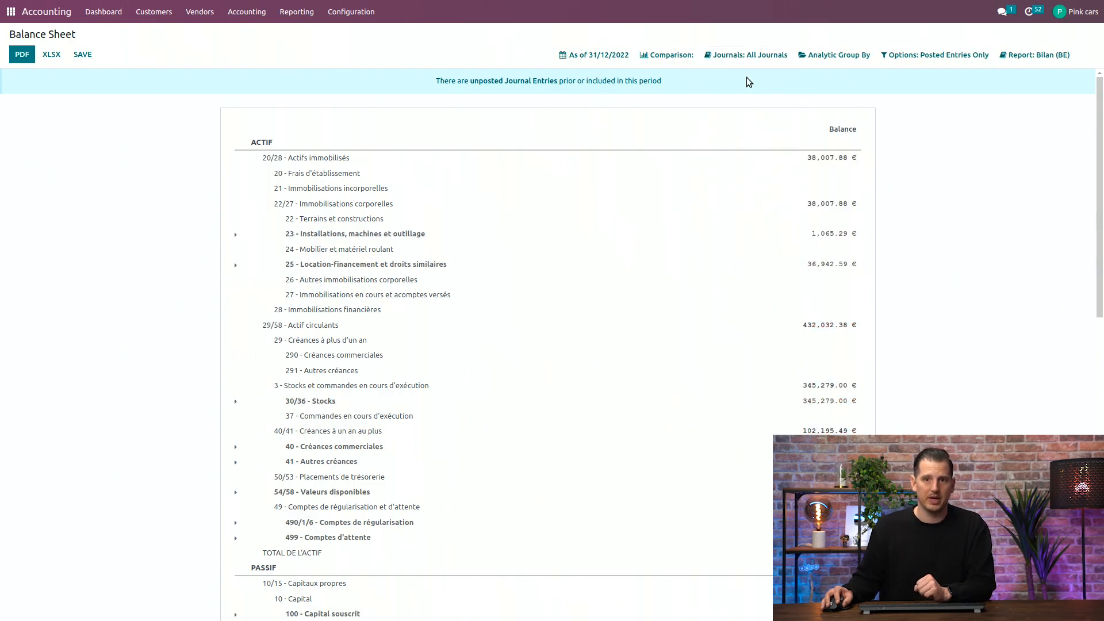
left_click(836, 54)
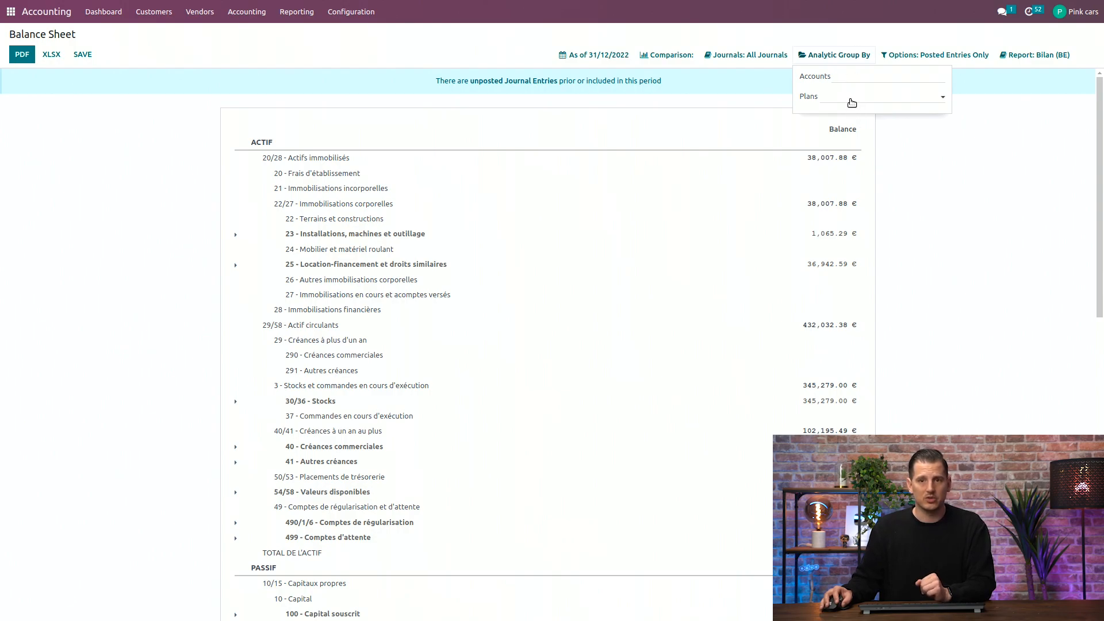
Step: Group balances by the Finance analytic account under Plans, then remove that grouping
left_click(870, 95)
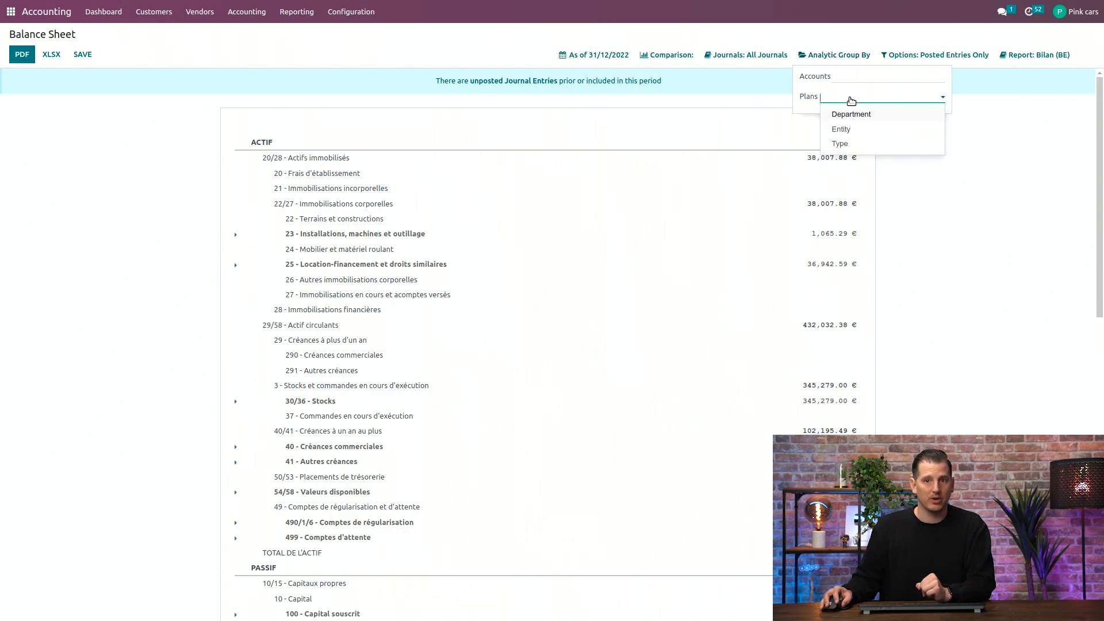
left_click(870, 76)
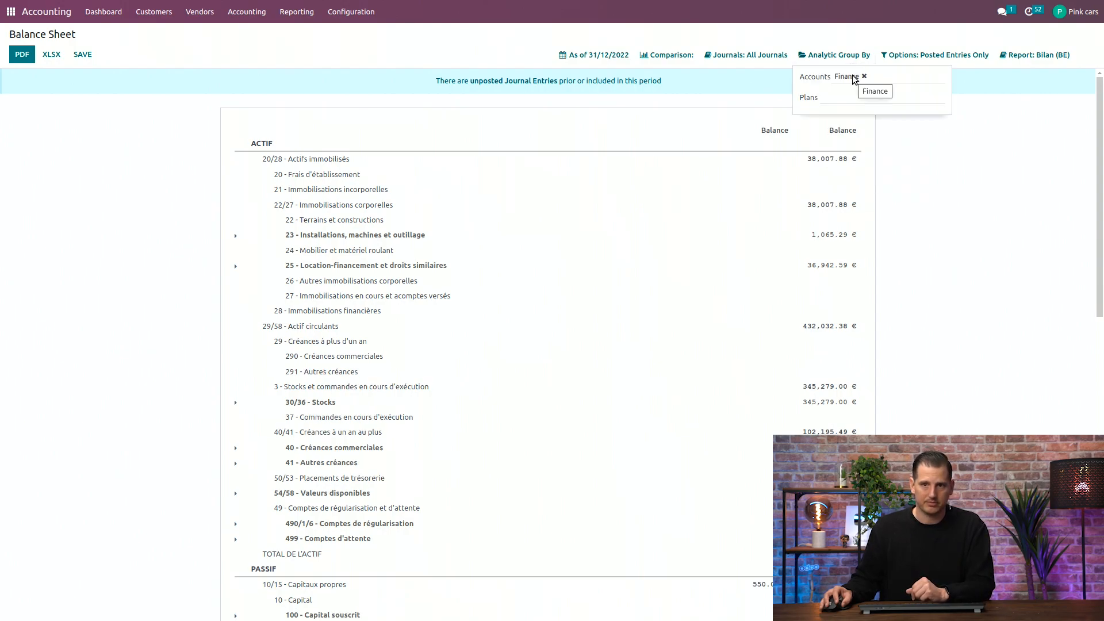
left_click(934, 54)
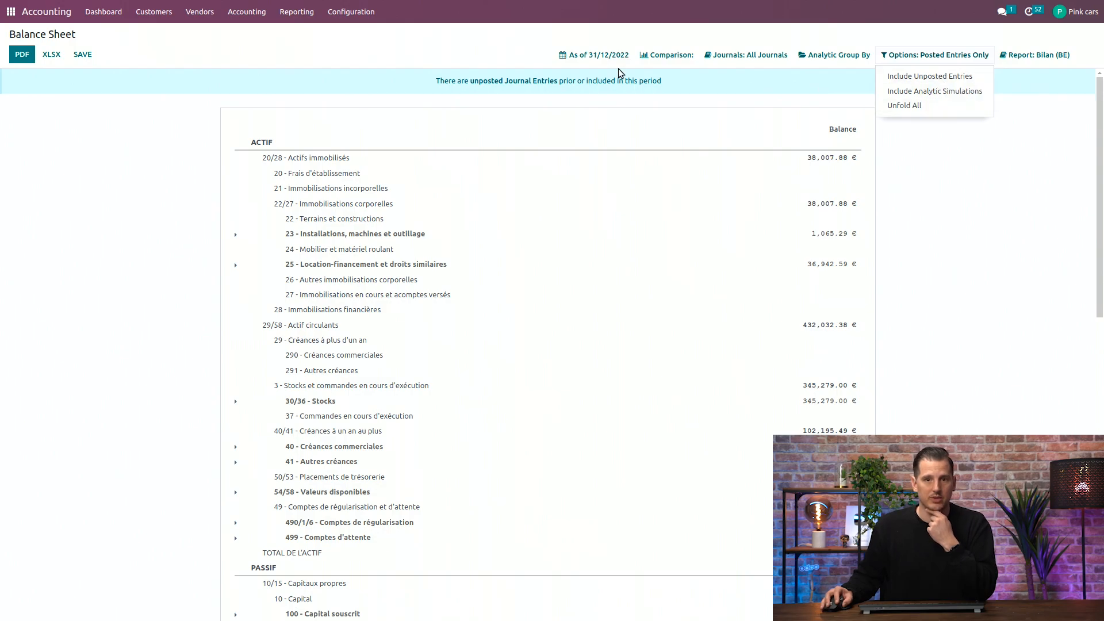
mouse_move(297, 130)
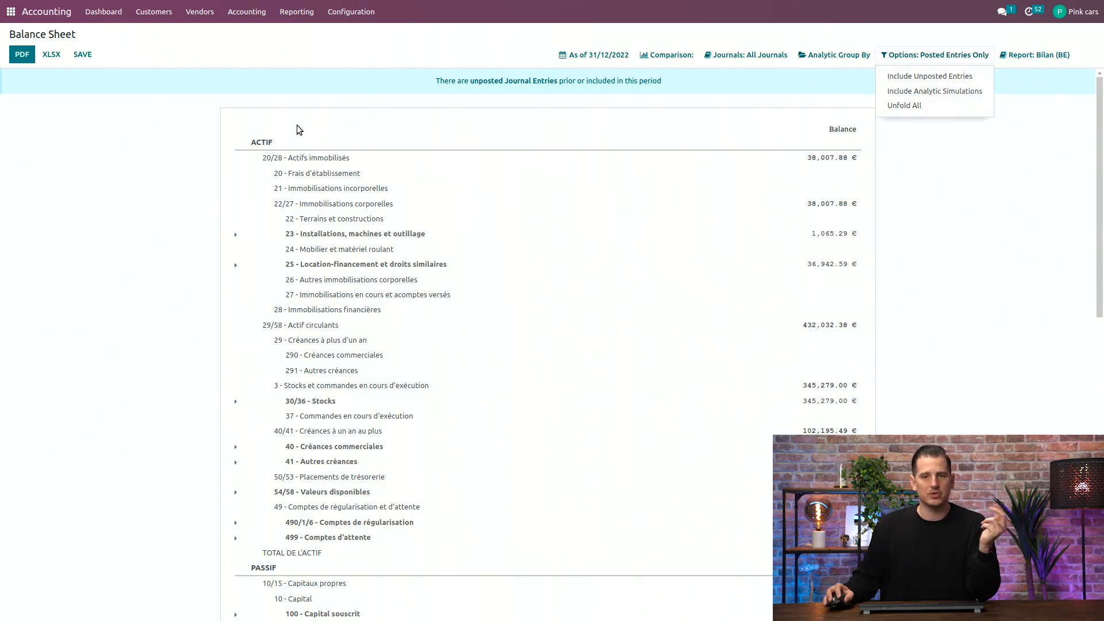
mouse_move(338, 538)
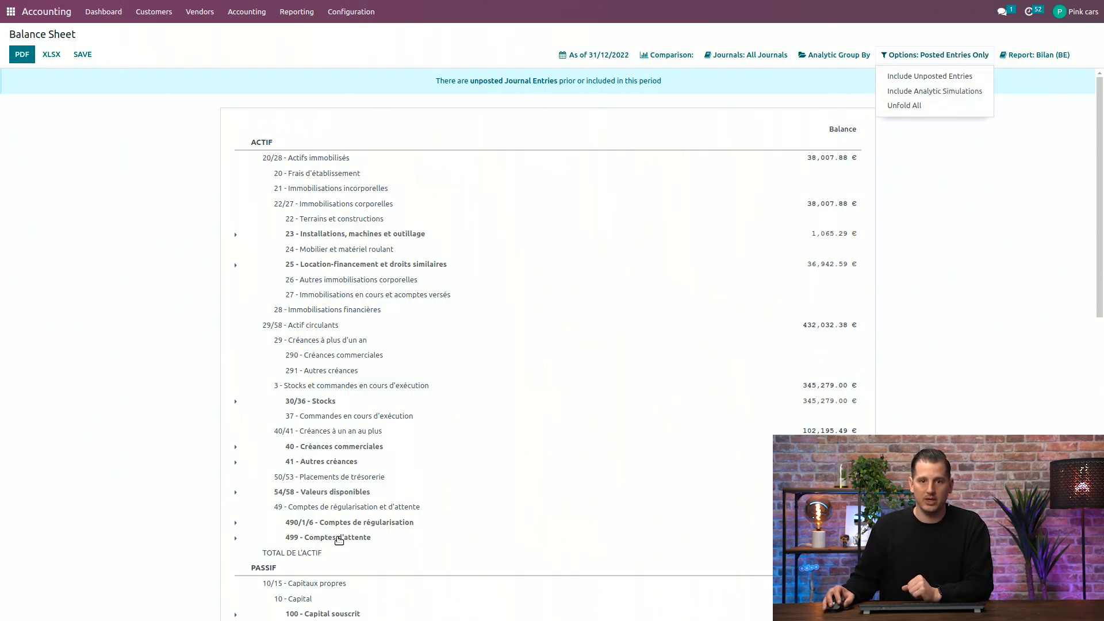
mouse_move(414, 369)
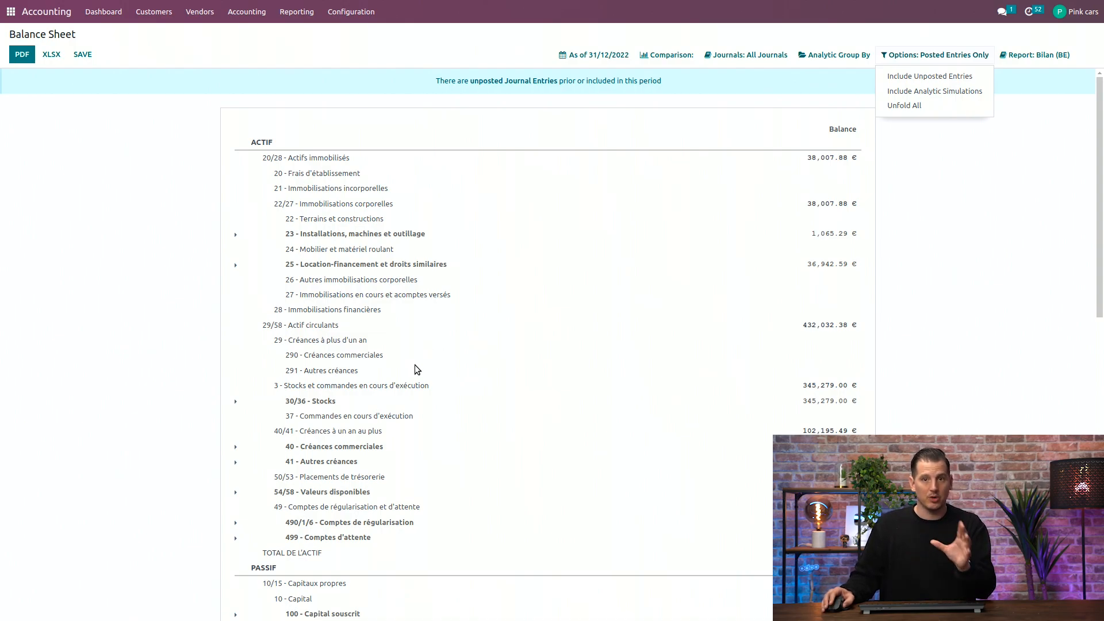
Step: Scroll the Bilan (BE) down to the PASSIF section and the 149 Bénéfice (Perte) en cours line
scroll("down", 3)
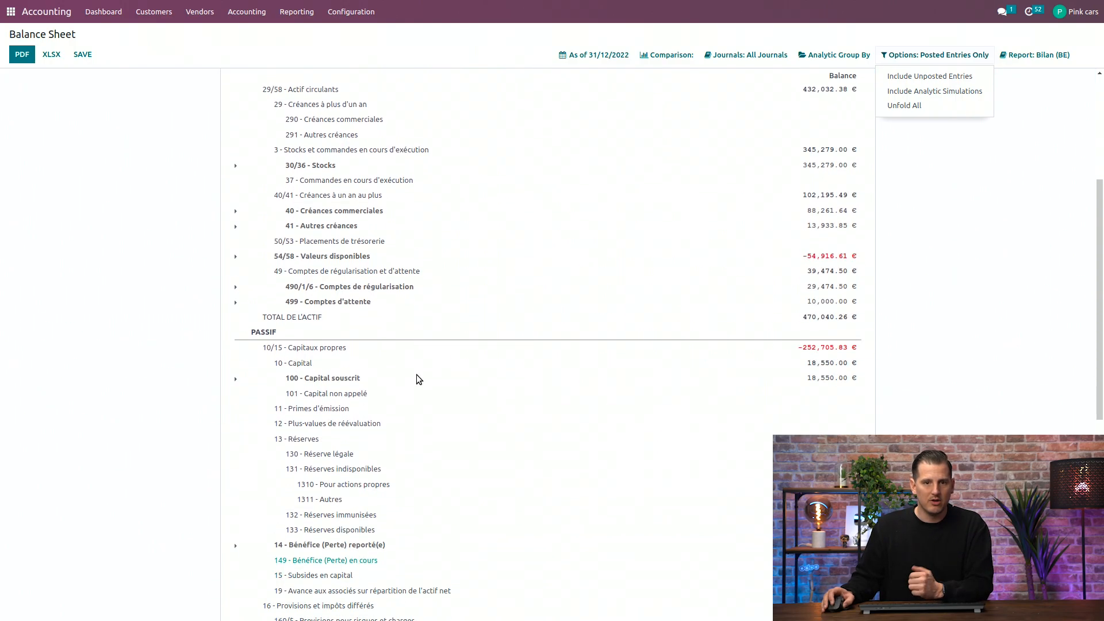
scroll("down", 3)
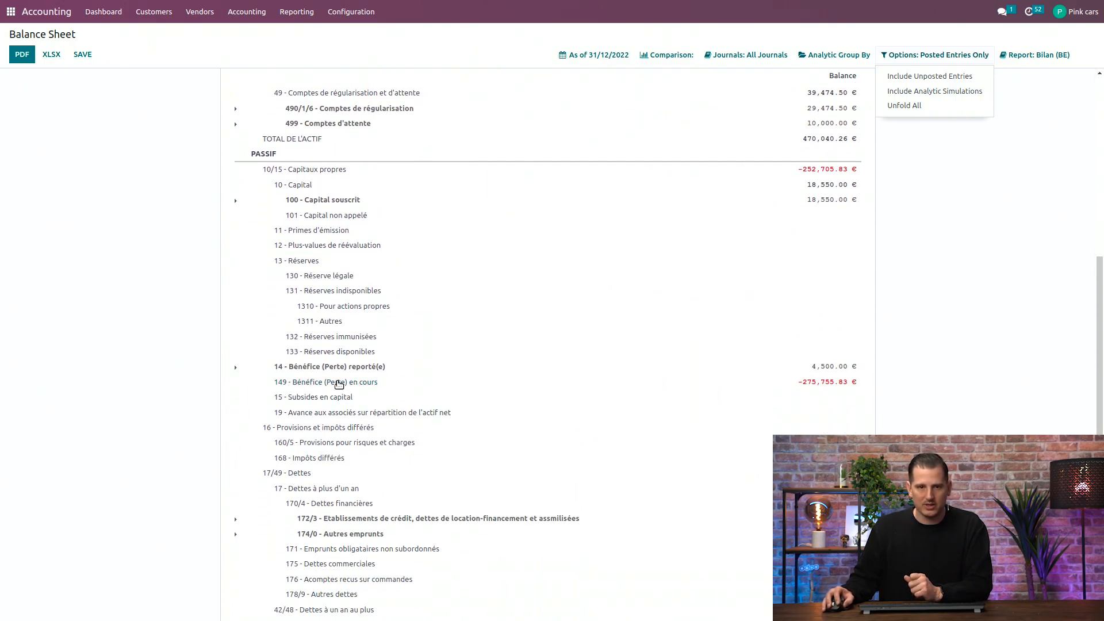
mouse_move(359, 386)
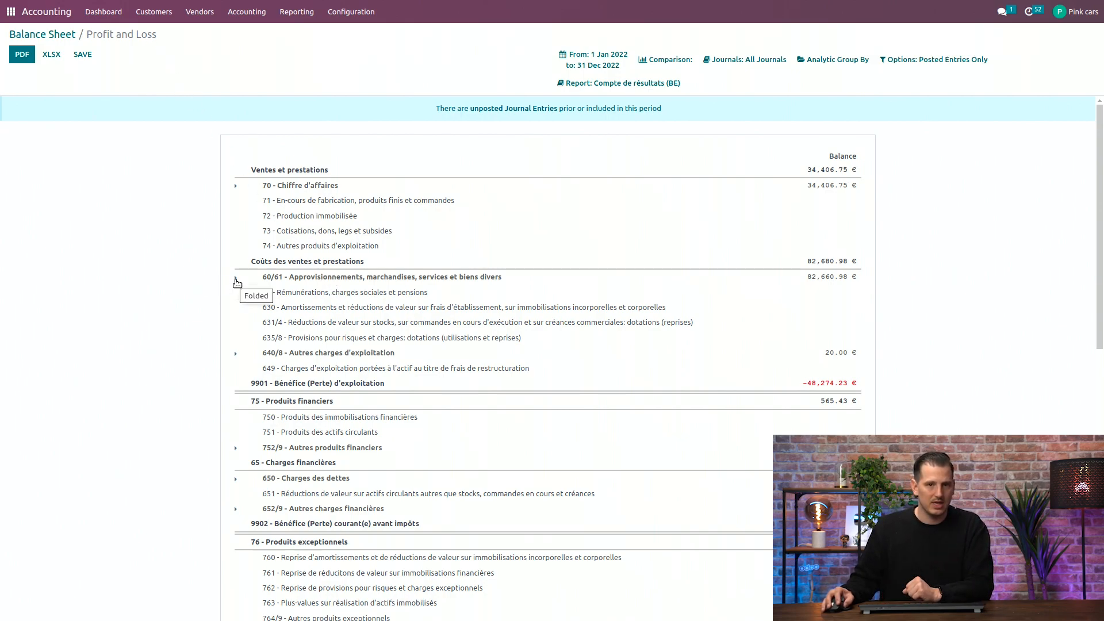
Step: Unfold 70 - Chiffre d'affaires and show the General Ledger for 700000 Accounting services
left_click(236, 185)
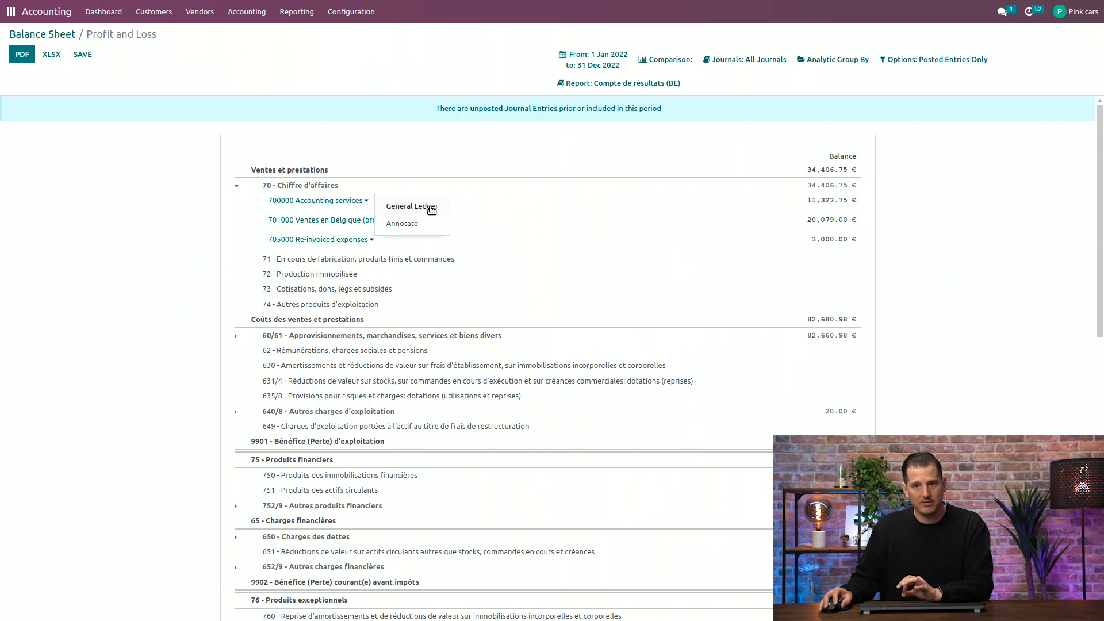
left_click(409, 206)
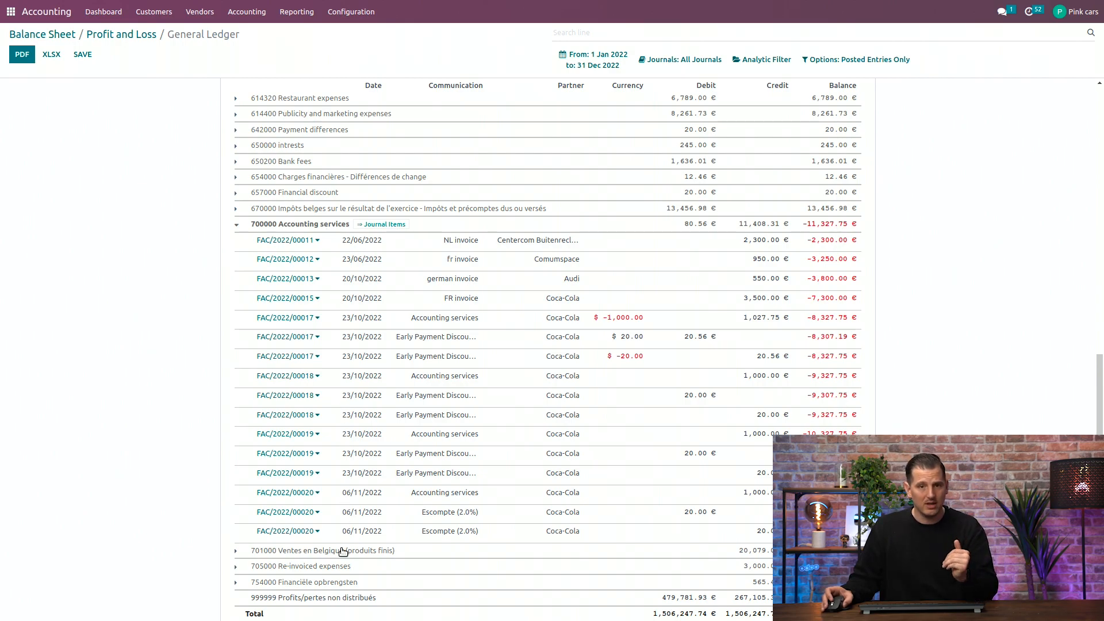
mouse_move(299, 241)
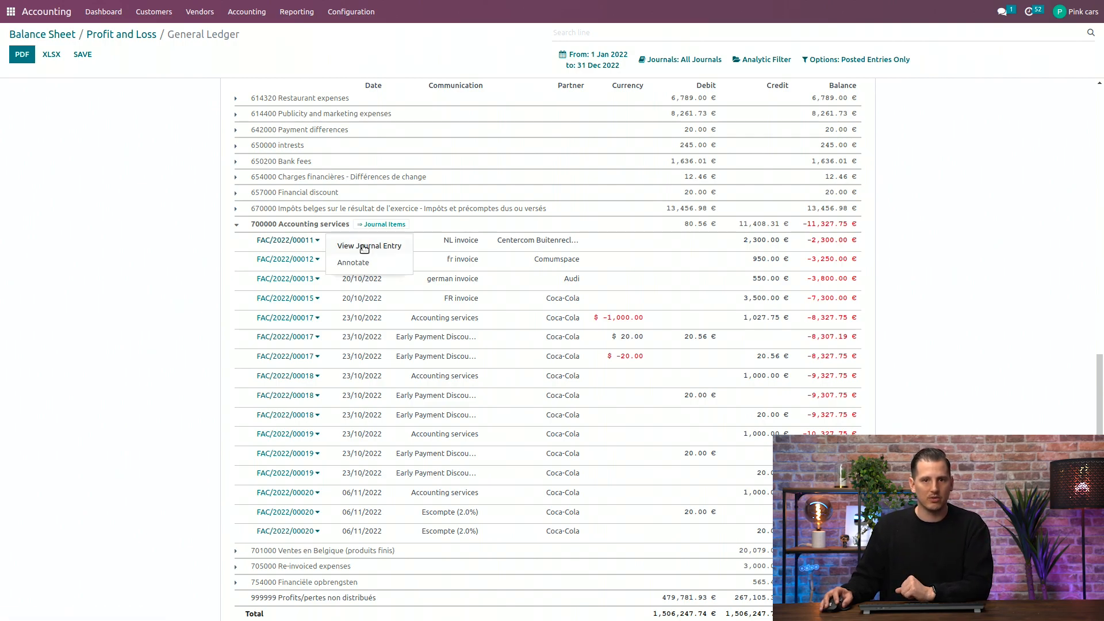
left_click(368, 245)
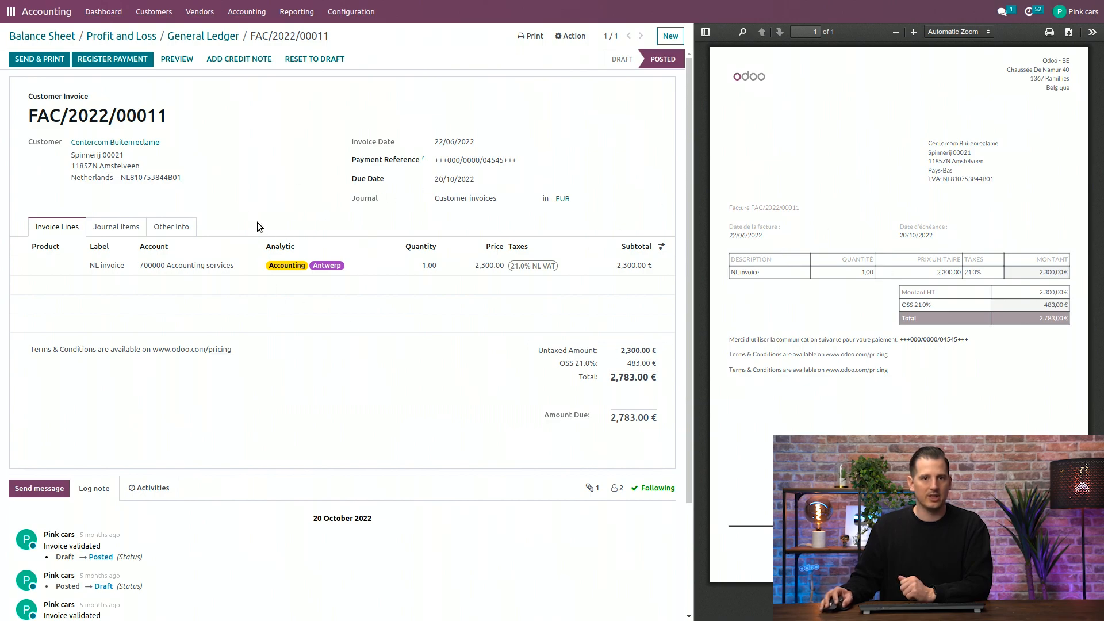
mouse_move(297, 11)
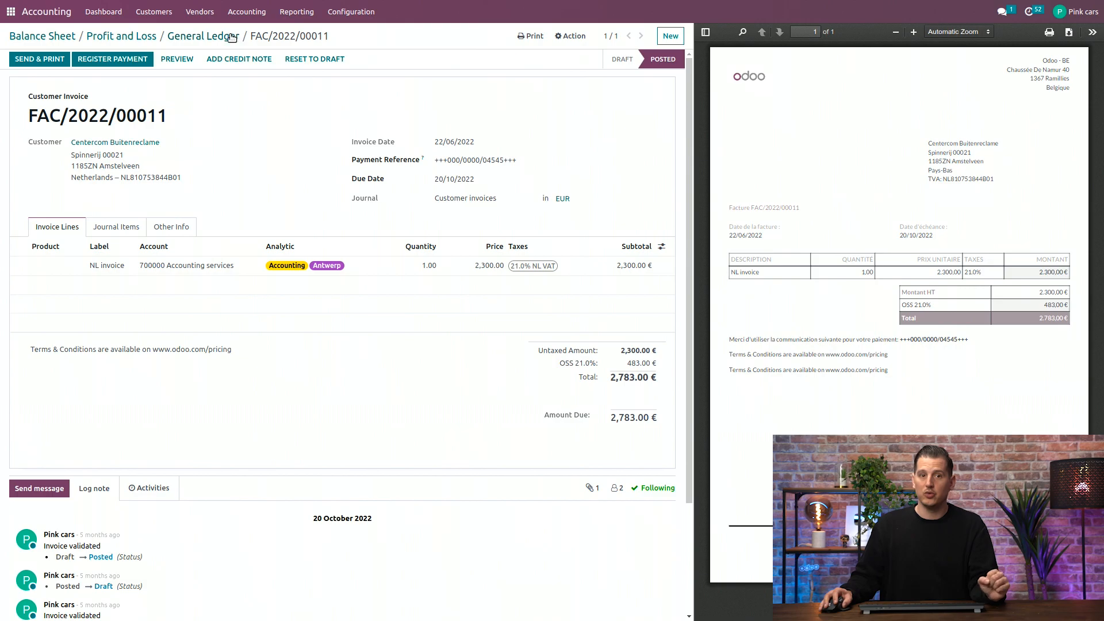
left_click(202, 36)
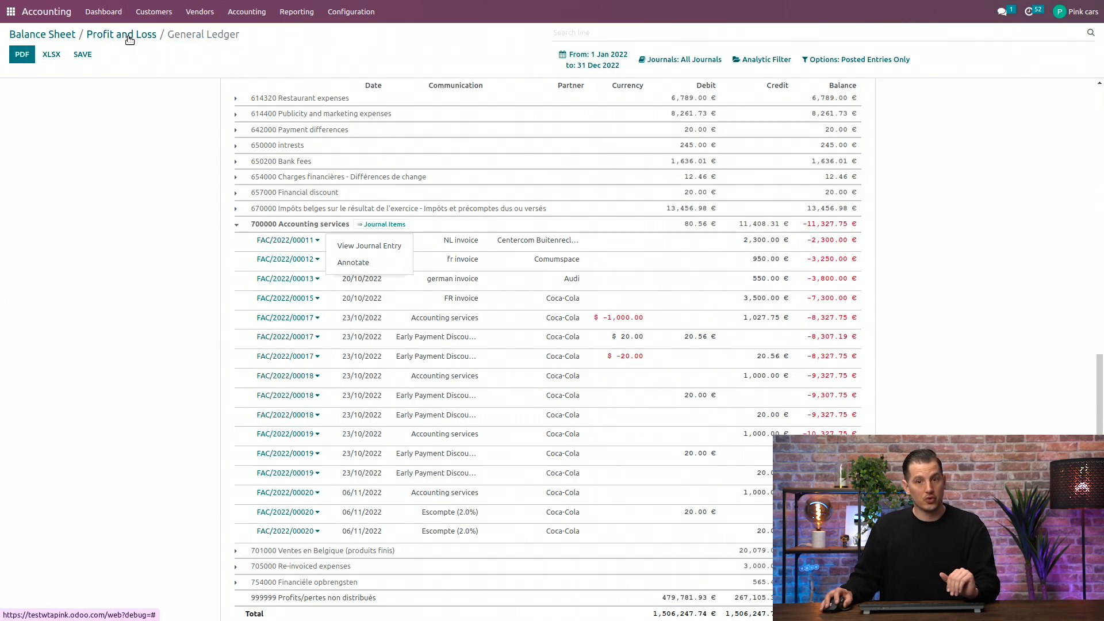
Step: Return to the Bilan (BE) balance sheet via the Balance Sheet breadcrumb
left_click(42, 34)
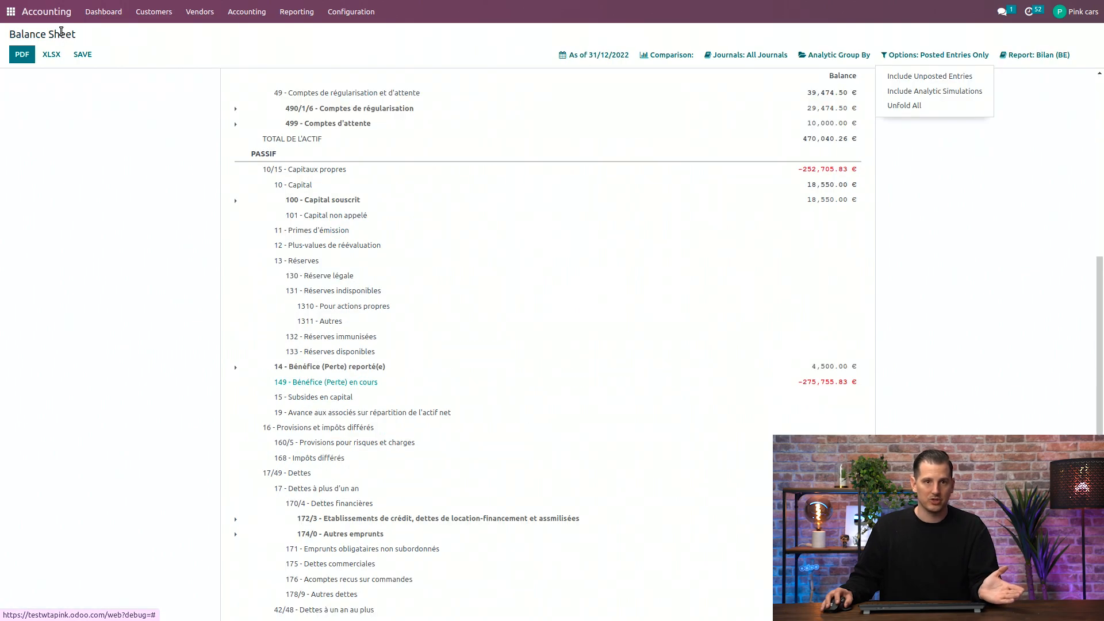
mouse_move(207, 42)
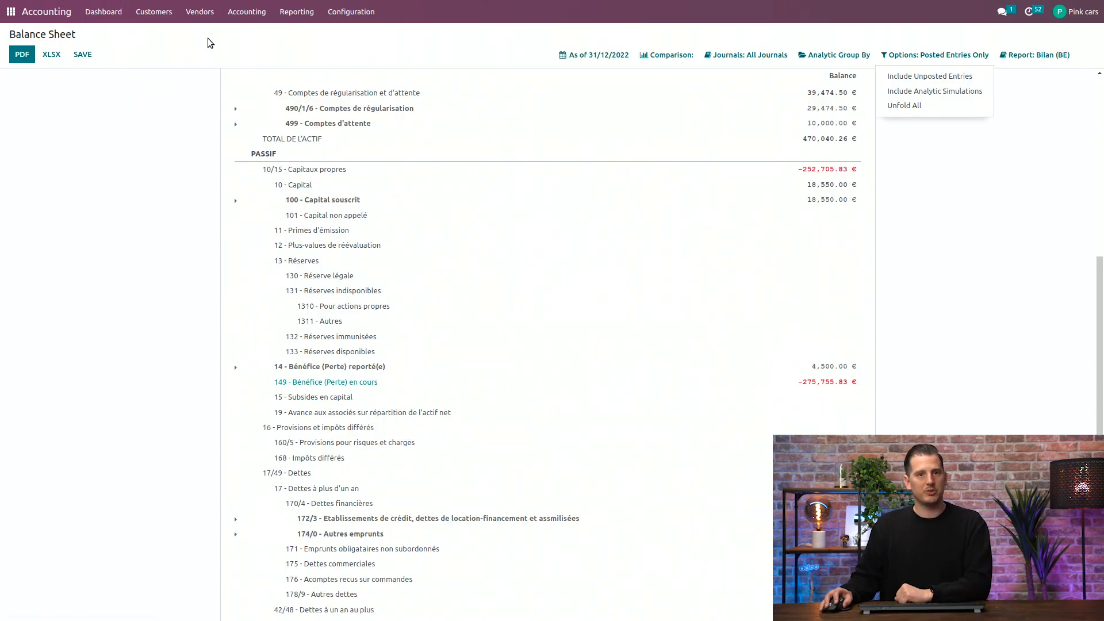